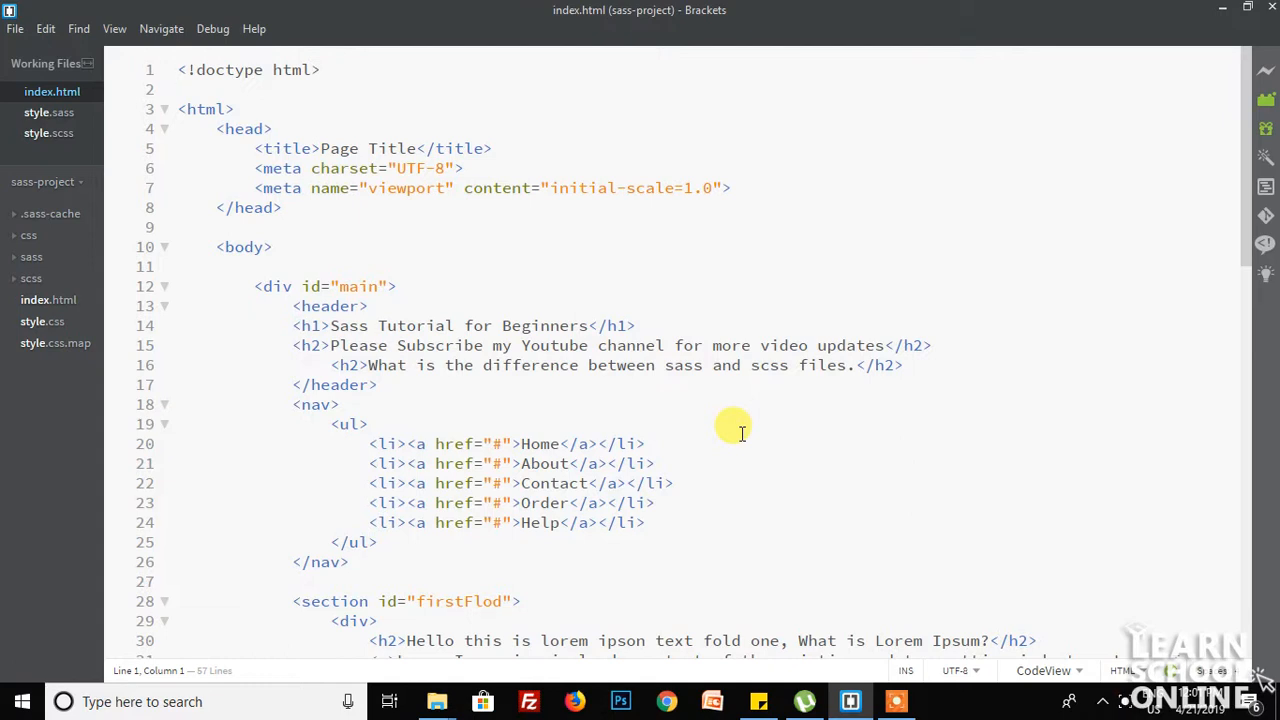
Switch from Brackets to the File Explorer view of the C: drive
click(178, 68)
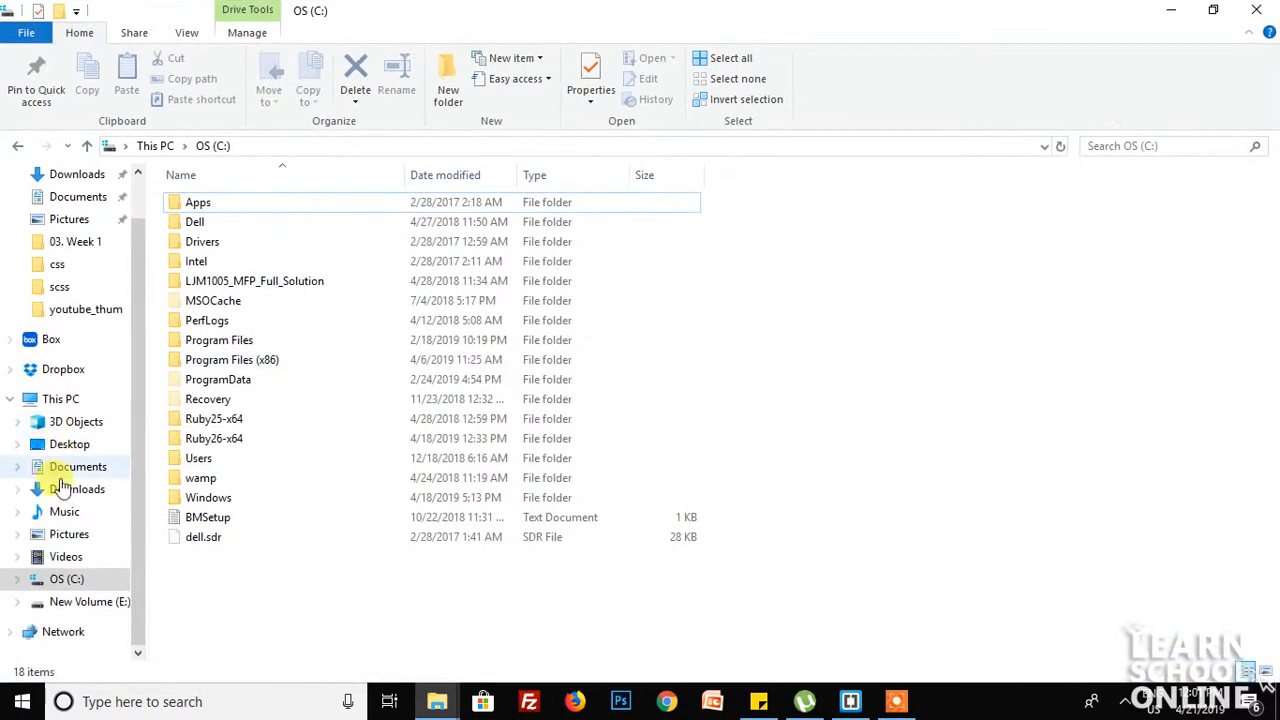
Navigate into wamp/www and enter the sass-project folder
click(200, 476)
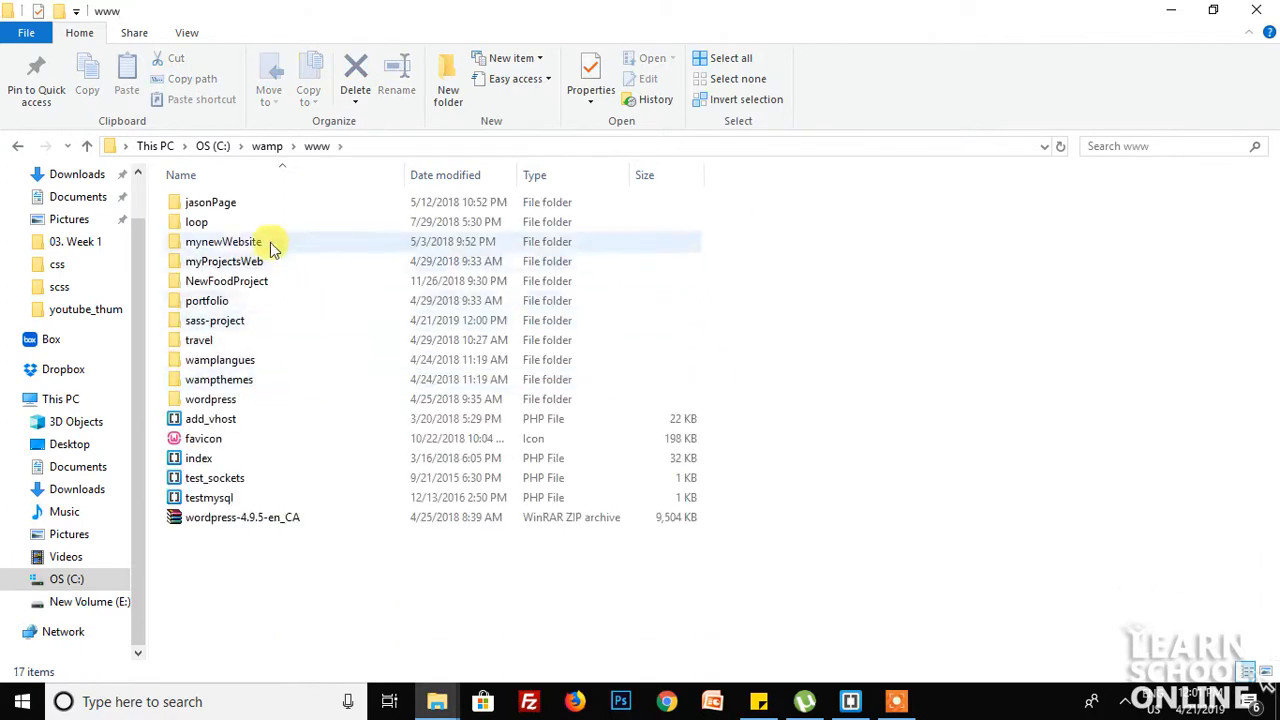
double_click(214, 320)
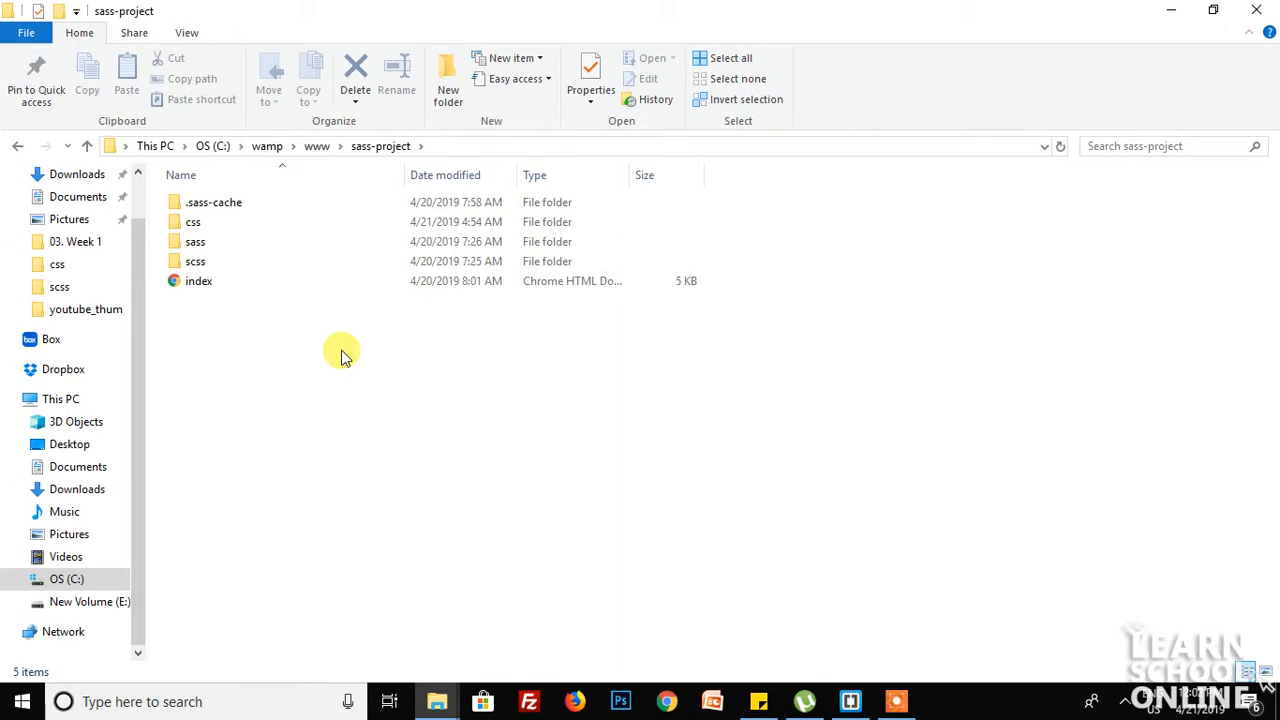
mouse_move(672, 550)
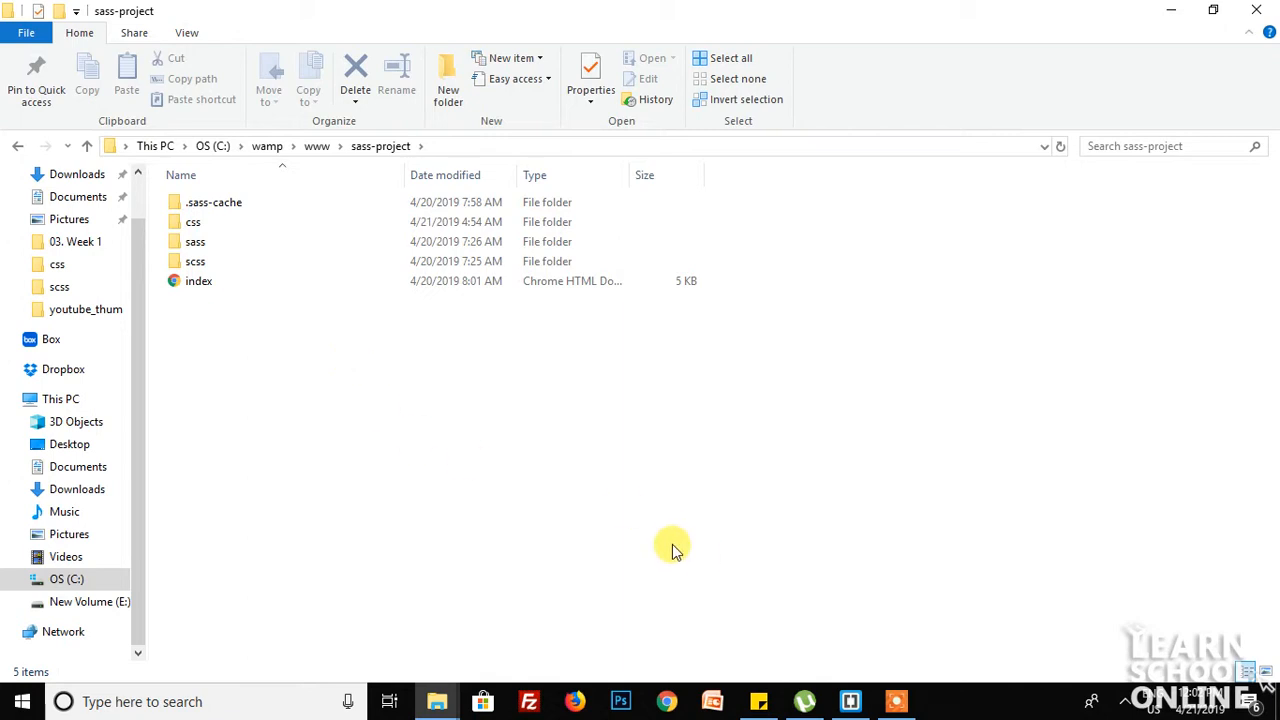
mouse_move(470, 146)
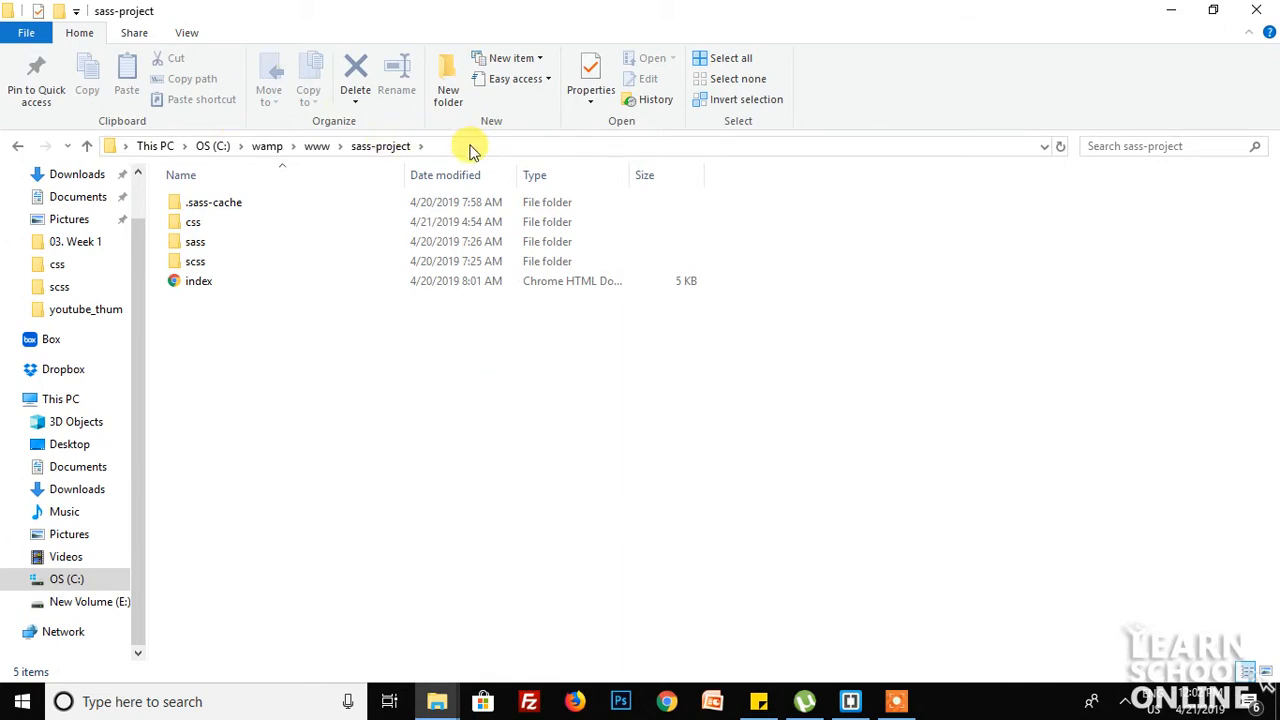
Launch Command Prompt at C:\wamp\www\sass-project via 'cmd' in the address bar
click(470, 146)
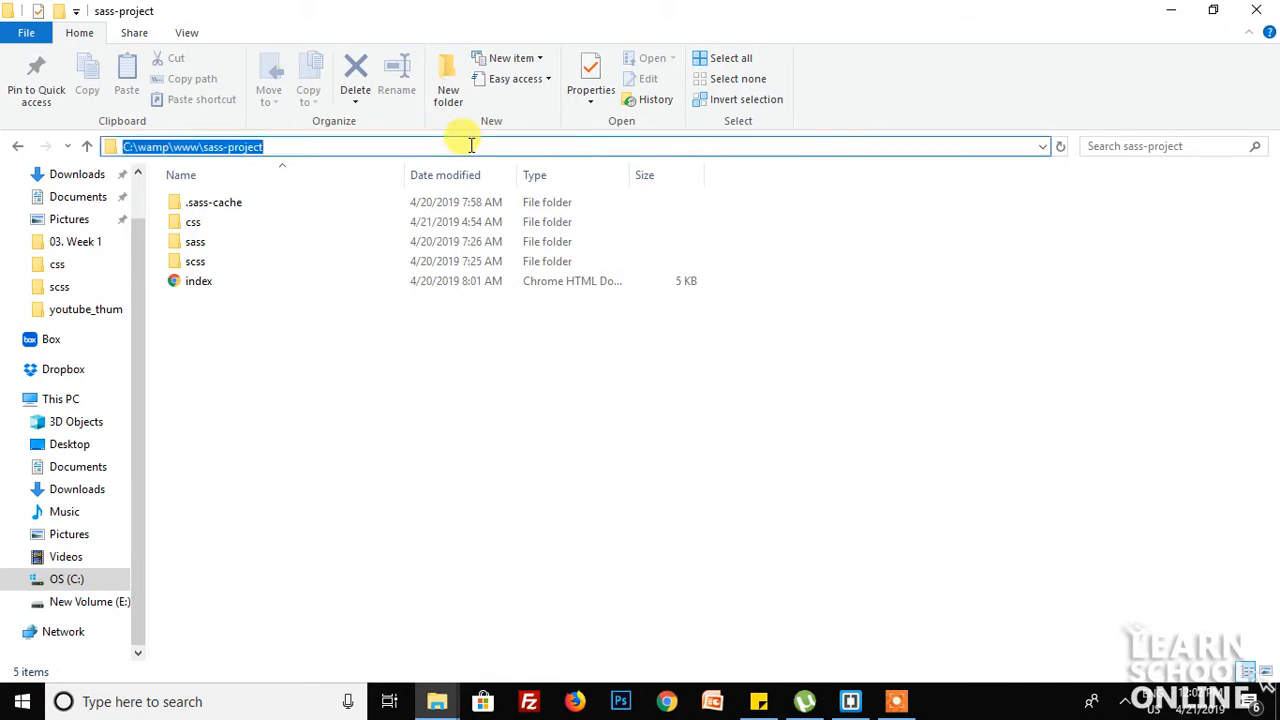
text(c)
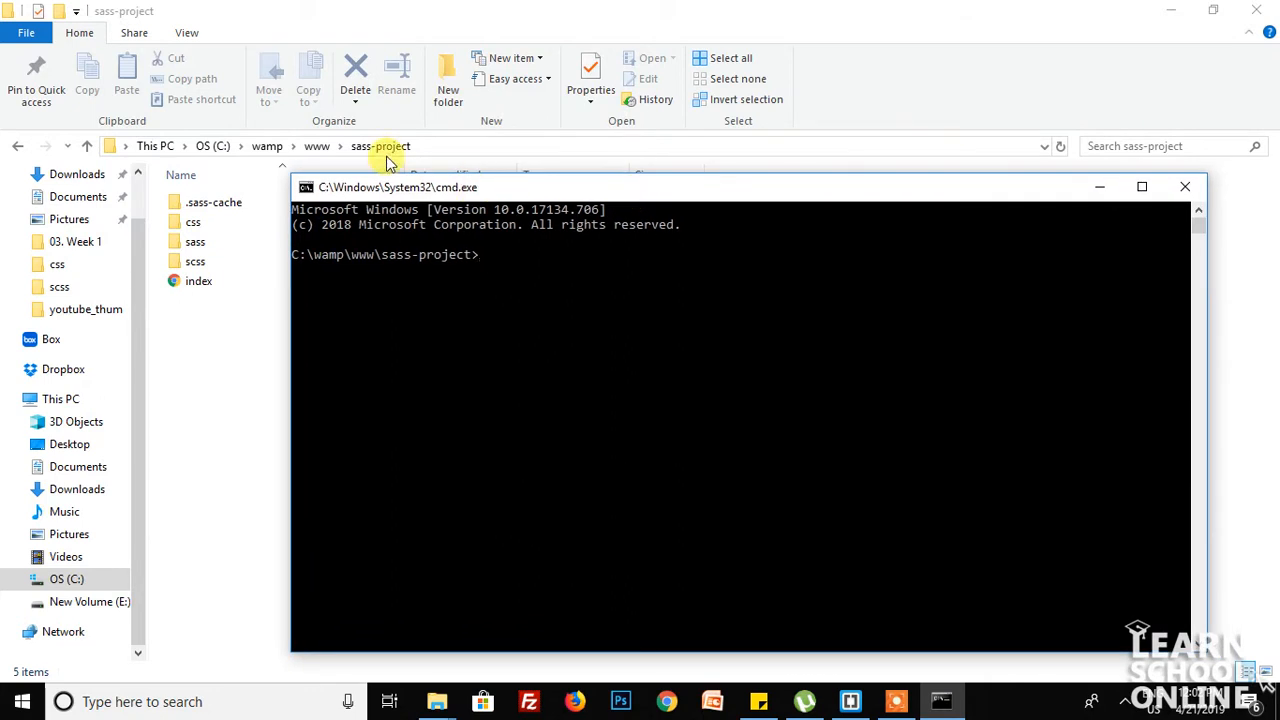
mouse_move(336, 224)
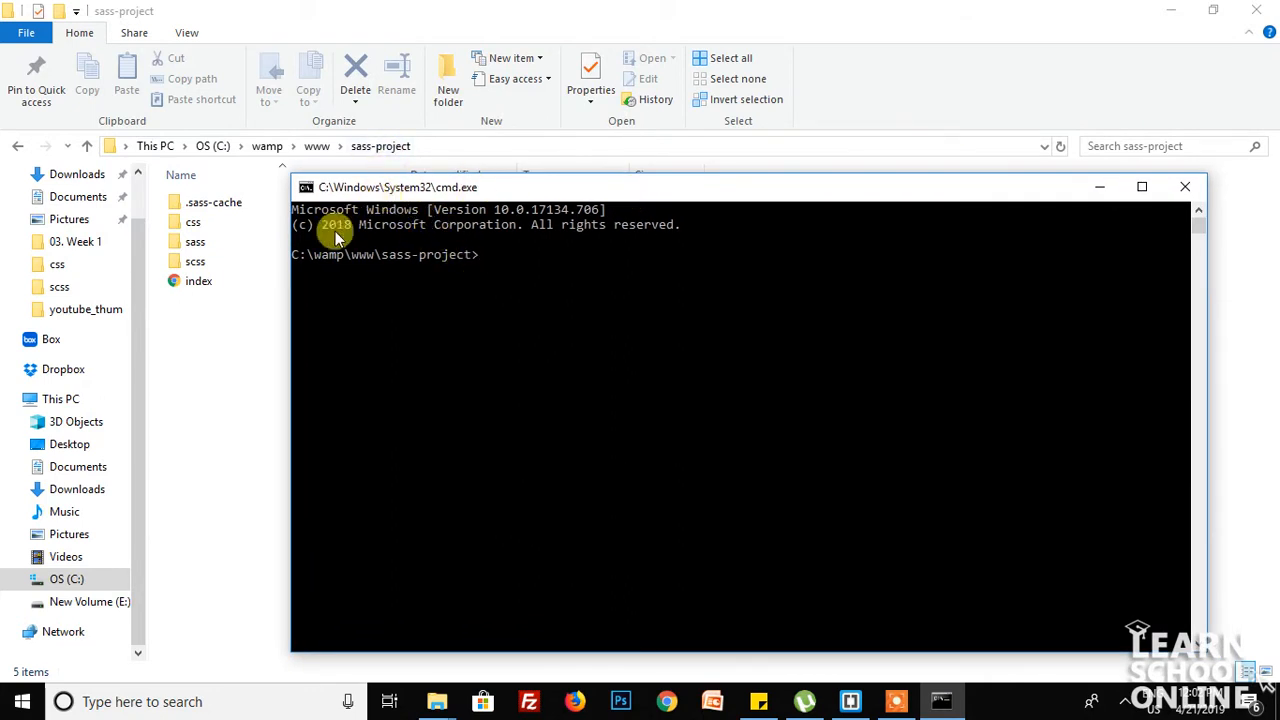
mouse_move(410, 304)
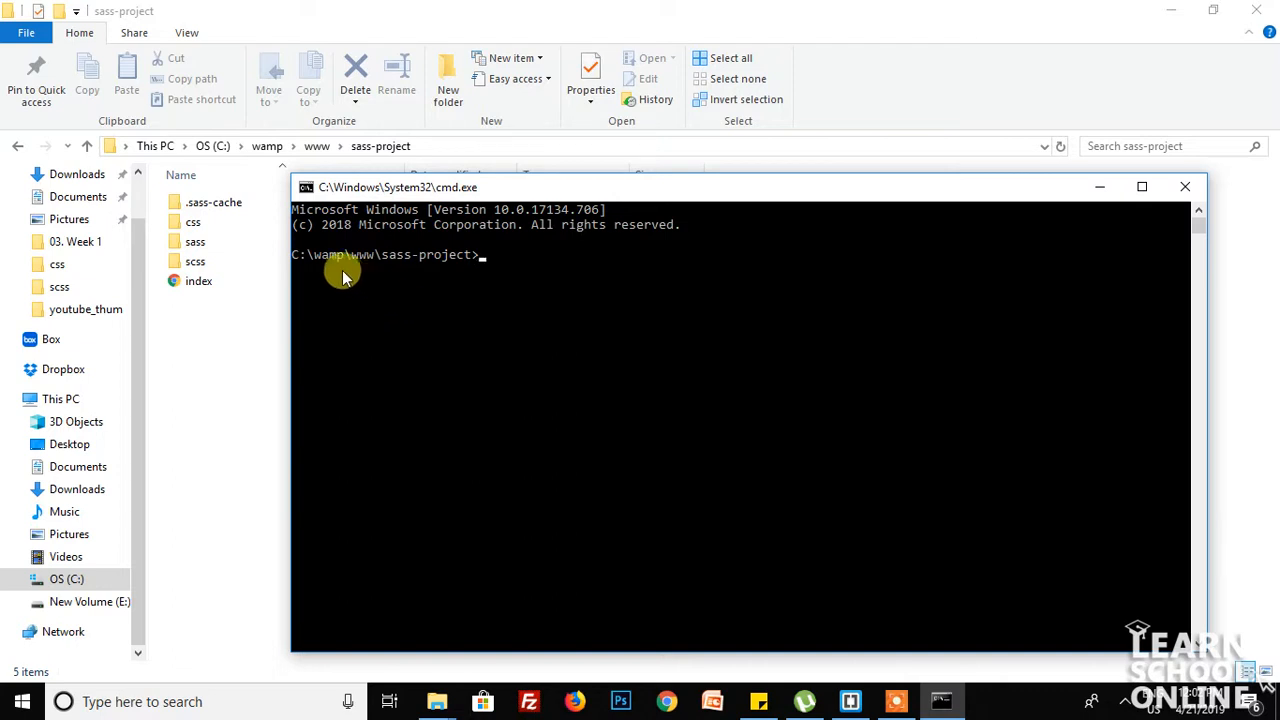
mouse_move(476, 312)
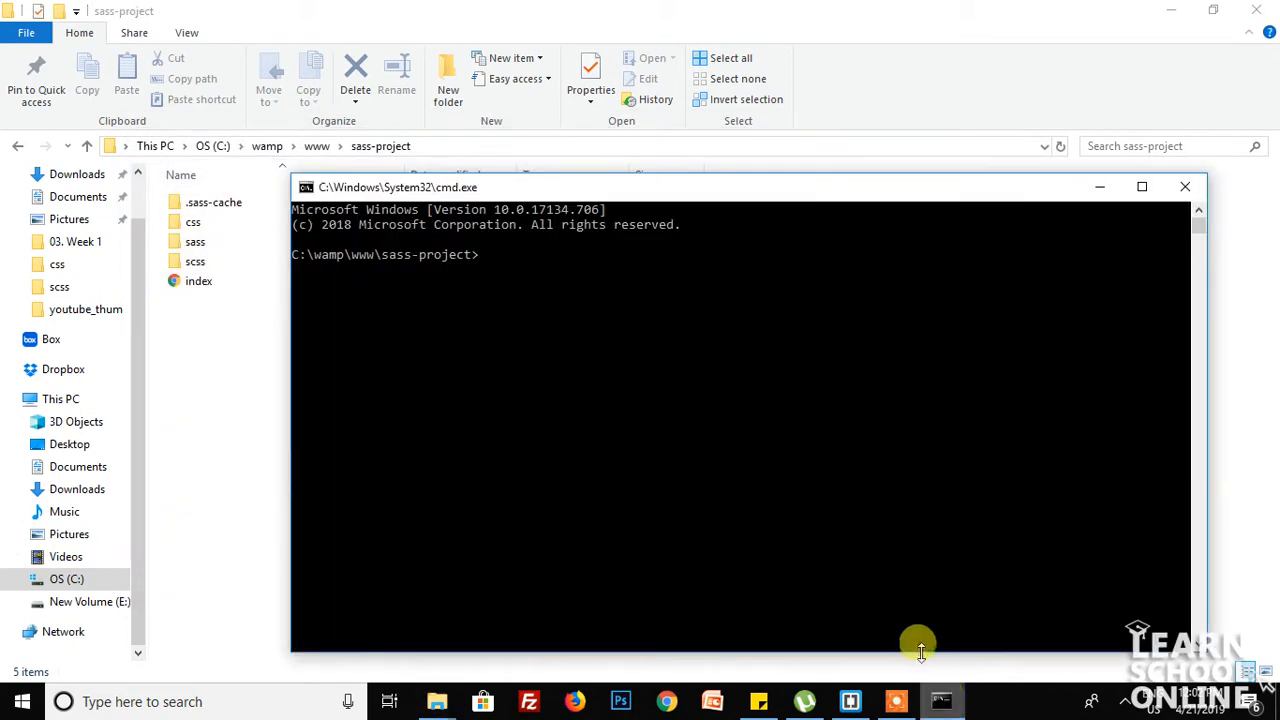
mouse_move(920, 656)
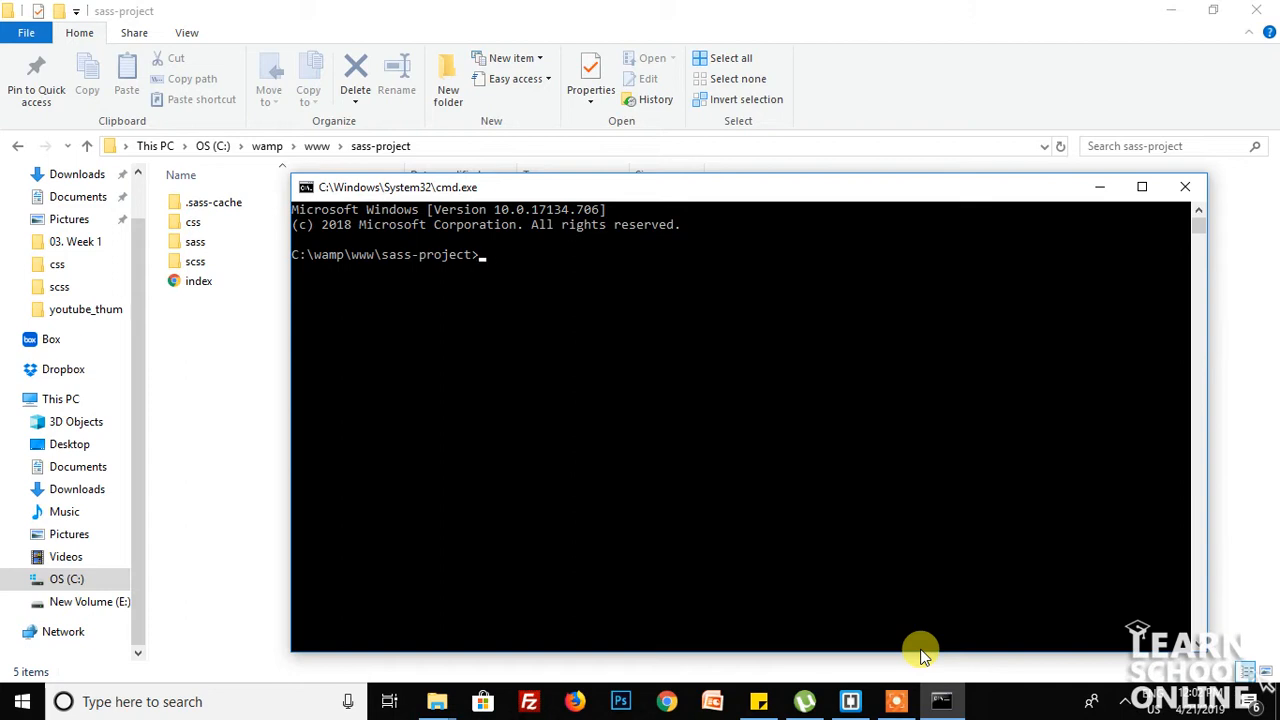
Begin the 'sass --watch' command at the sass-project prompt
text(sass)
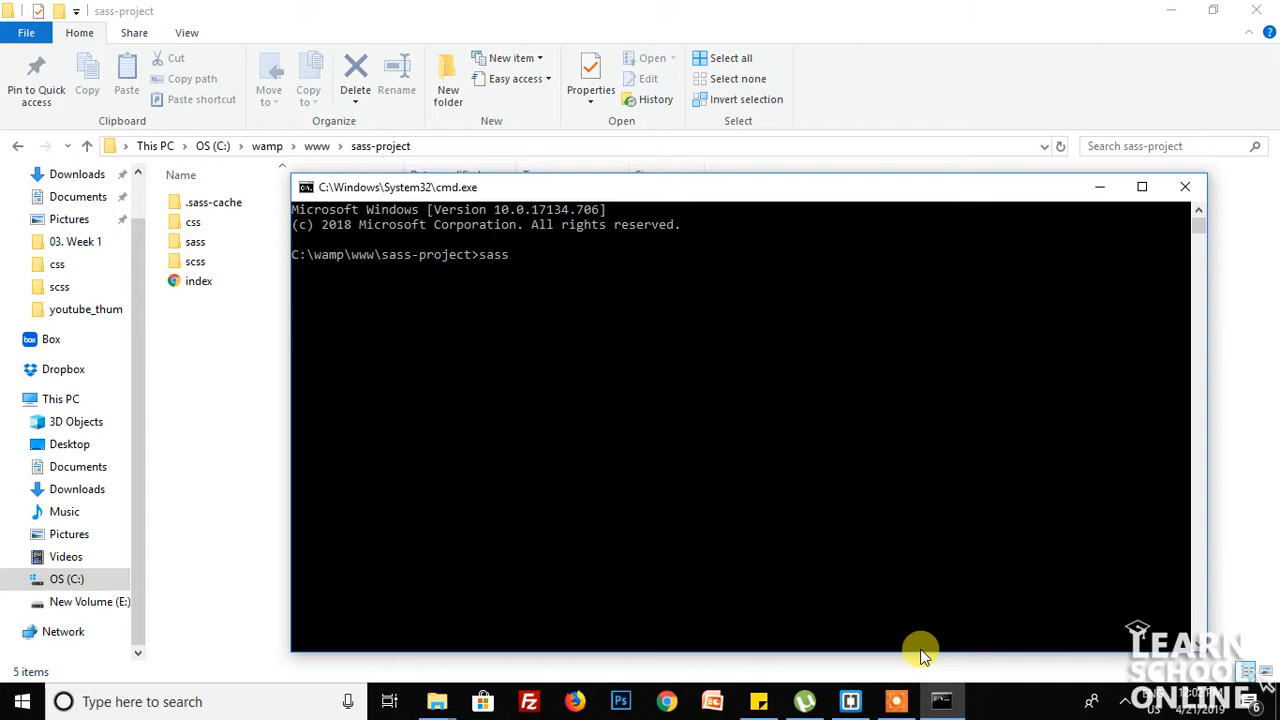
text(--wat)
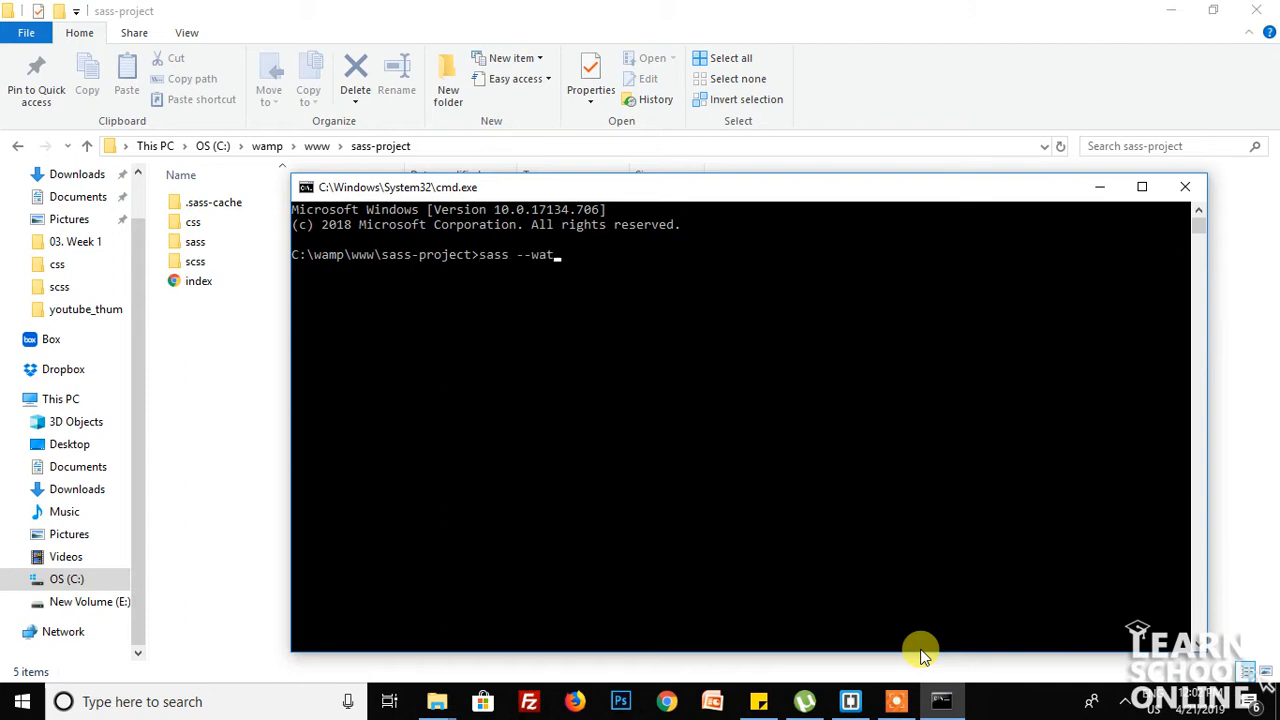
text(ch)
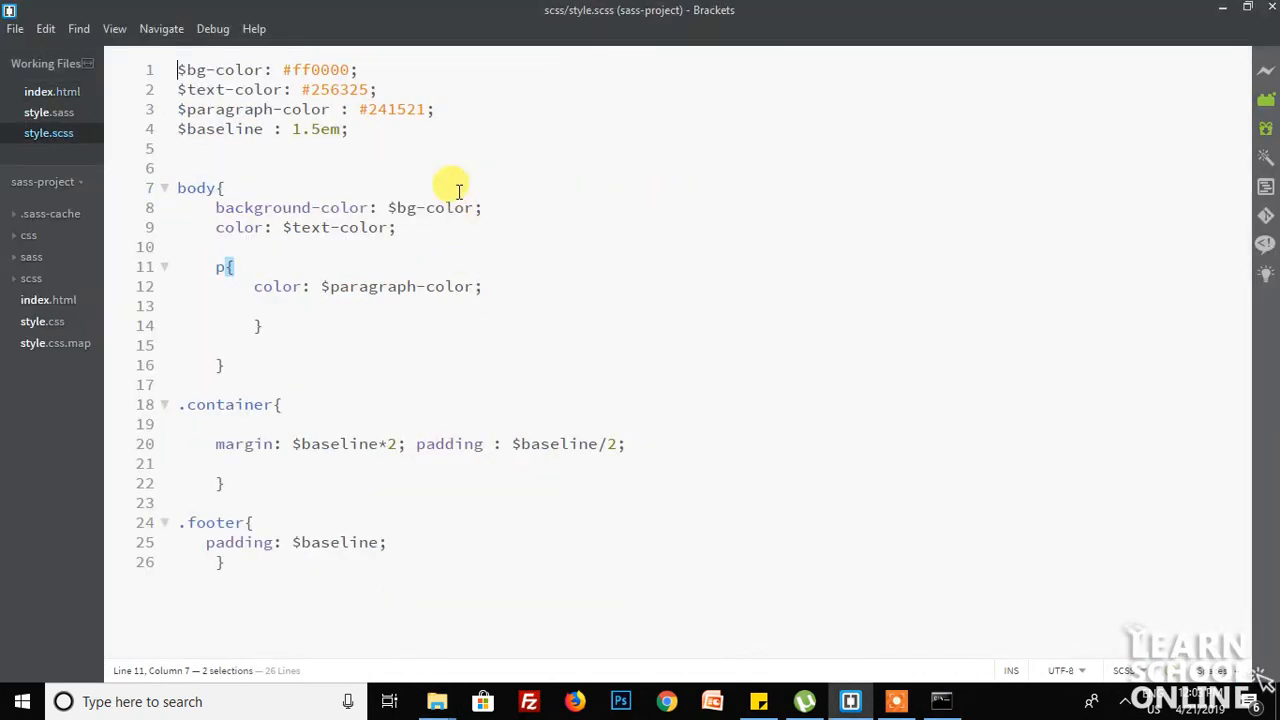
mouse_move(176, 68)
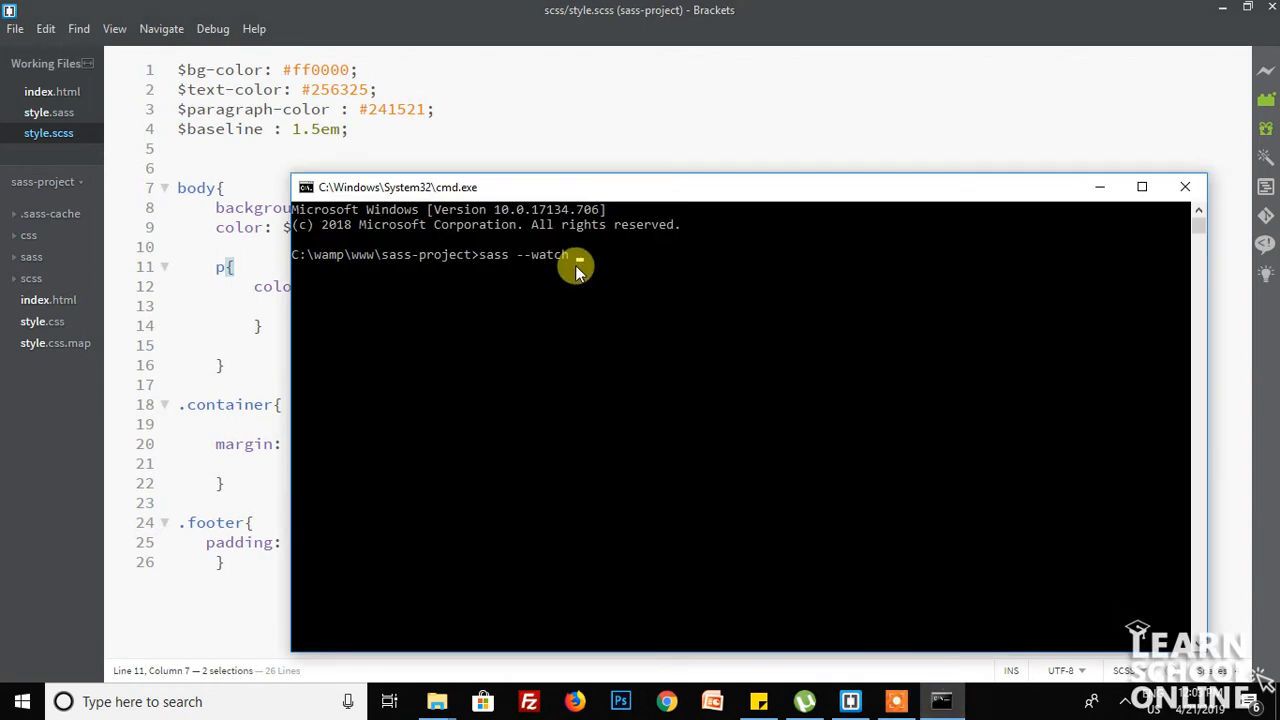
mouse_move(576, 244)
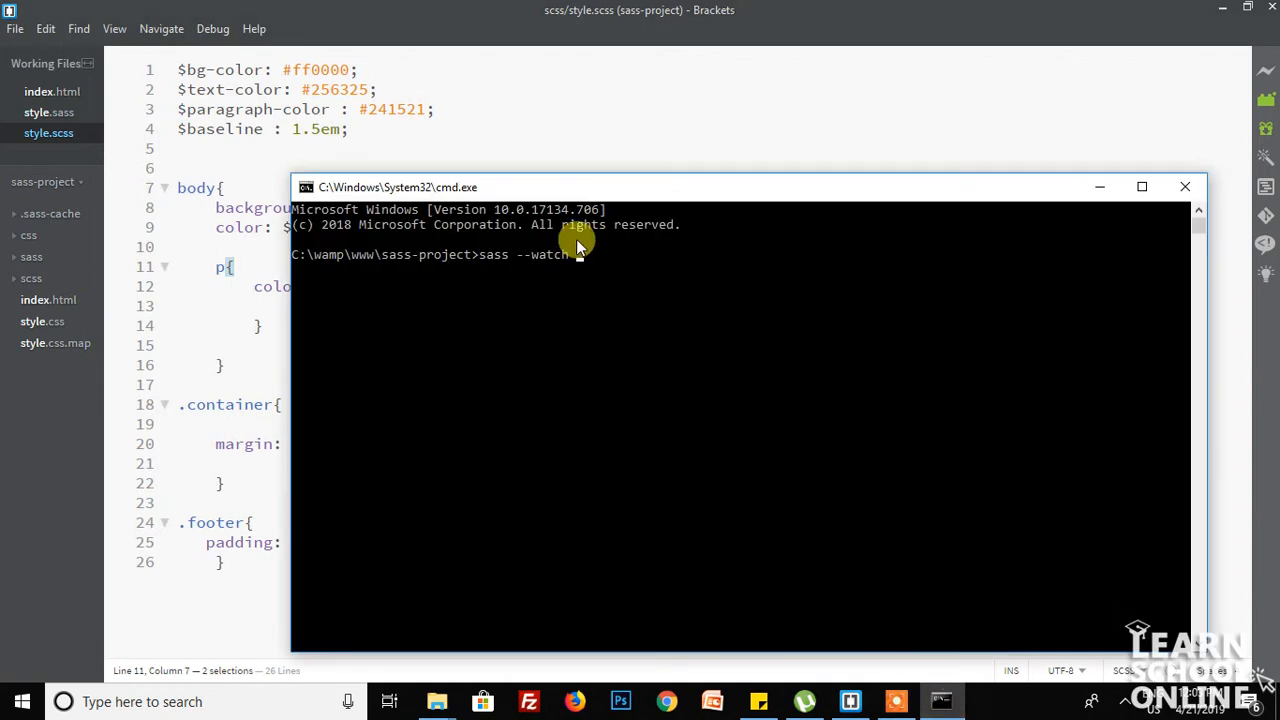
Add 'scss/style.scss:' as the watch source and check the css folder's empty style.css
text(scss)
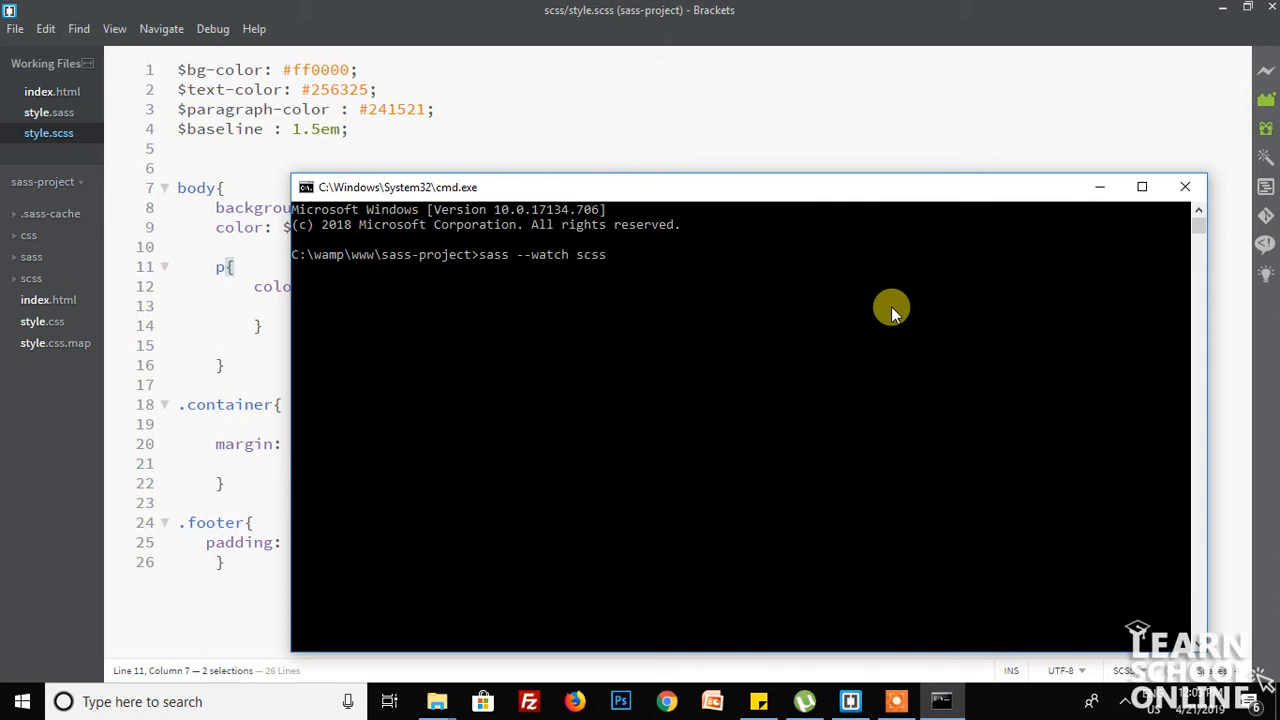
text(/style)
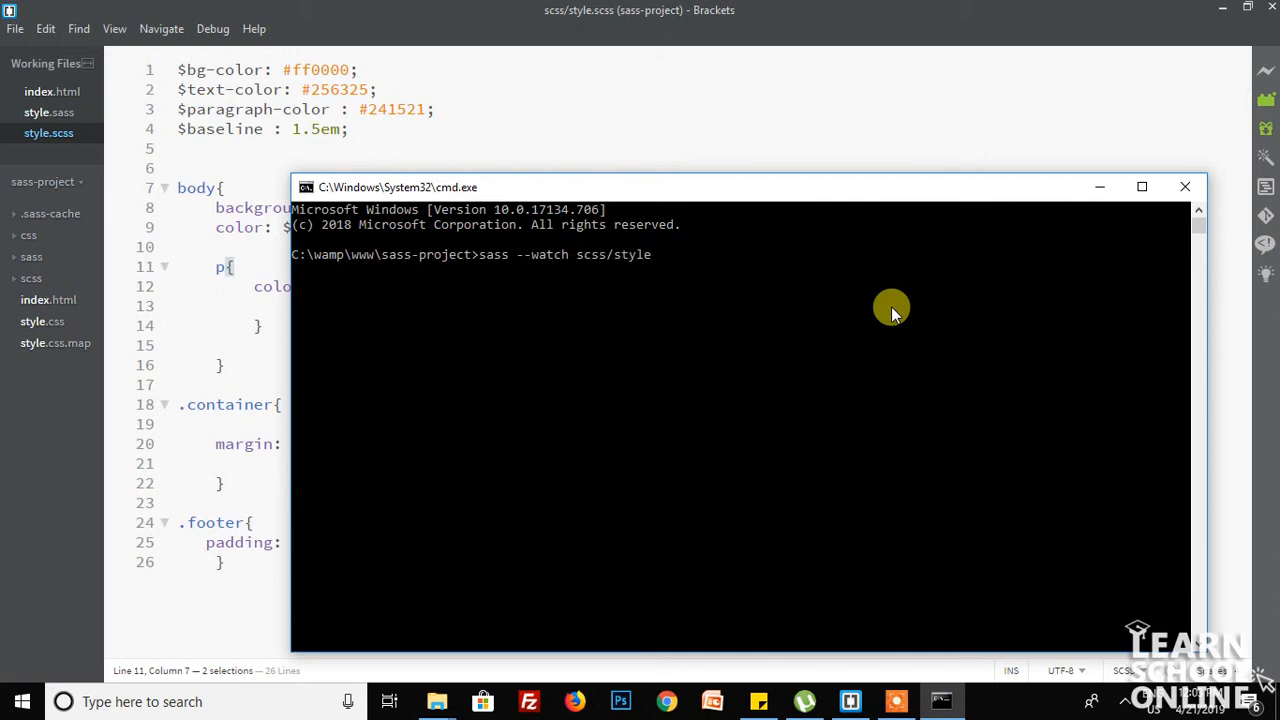
text(.scss:)
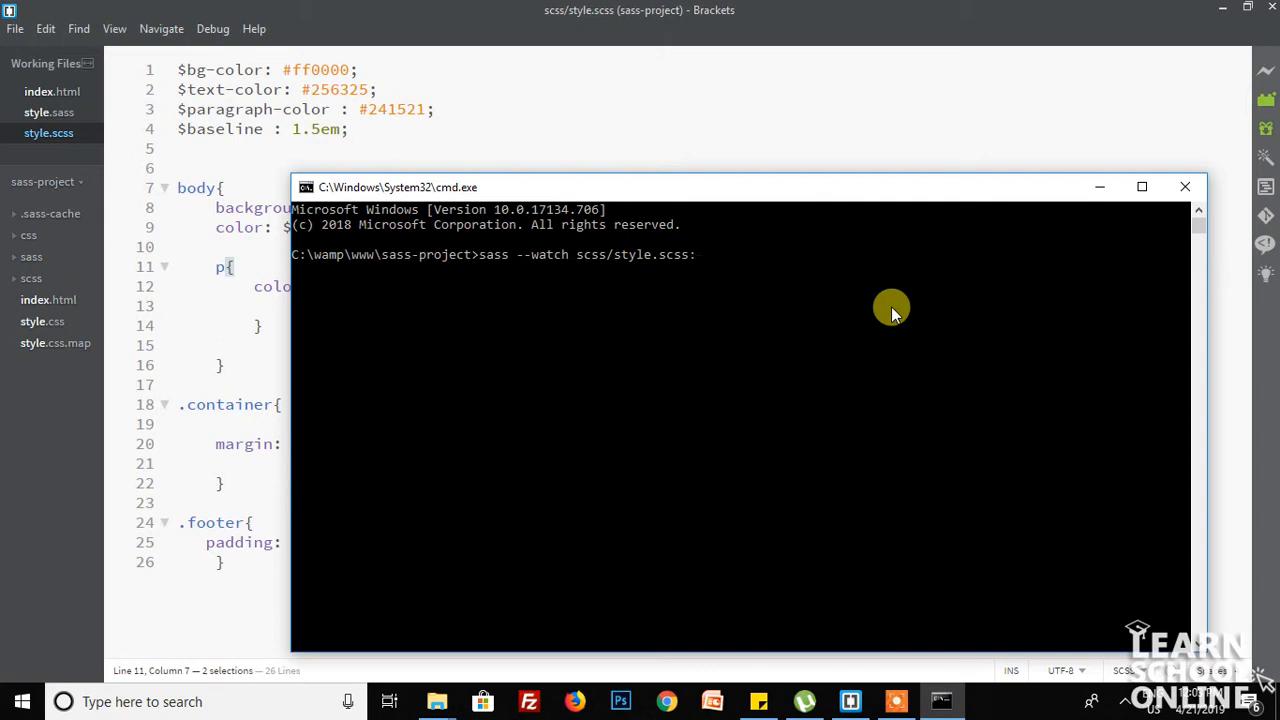
mouse_move(510, 700)
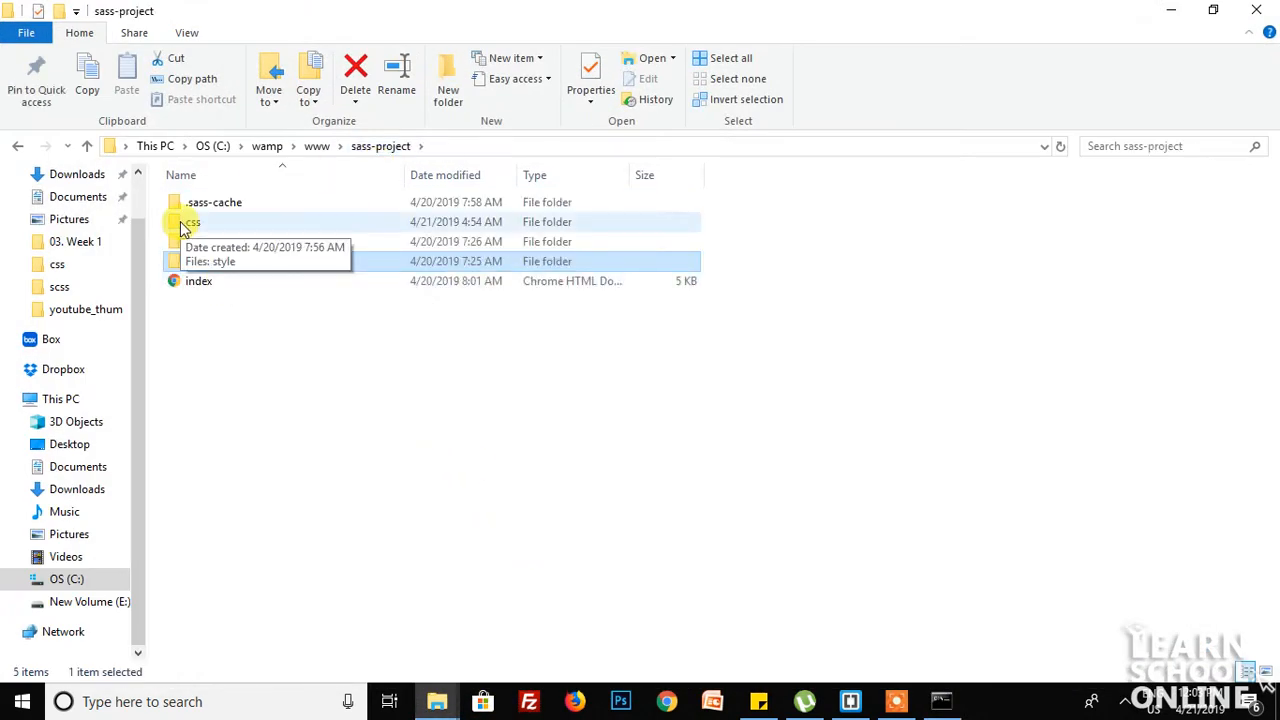
double_click(192, 220)
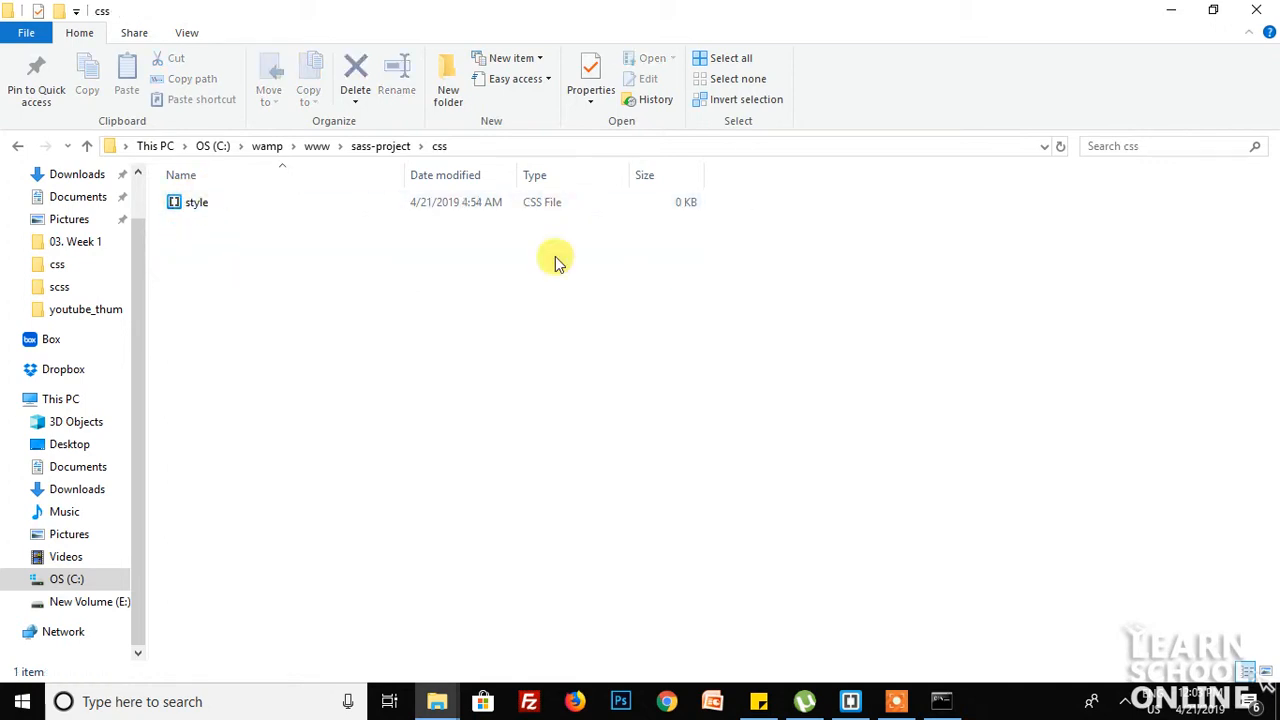
click(940, 700)
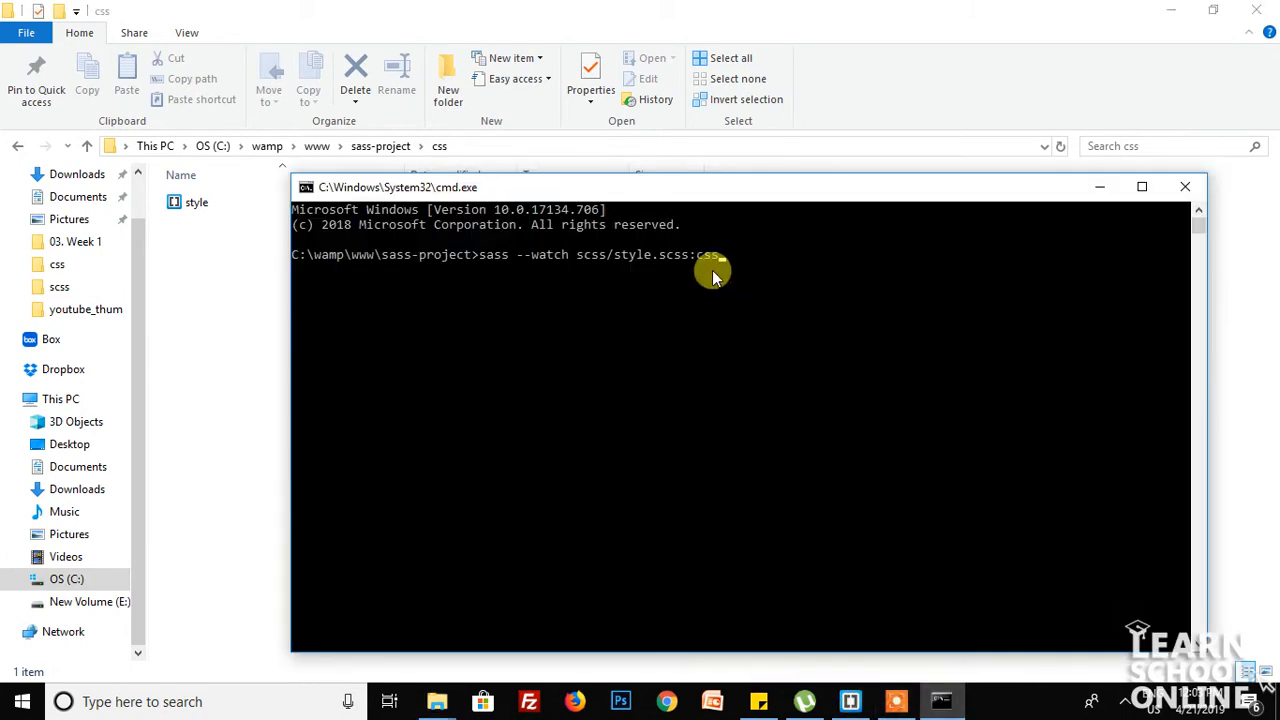
Run 'sass --watch scss/style.scss:css/style.css' so style.css and its map get written
text(/st)
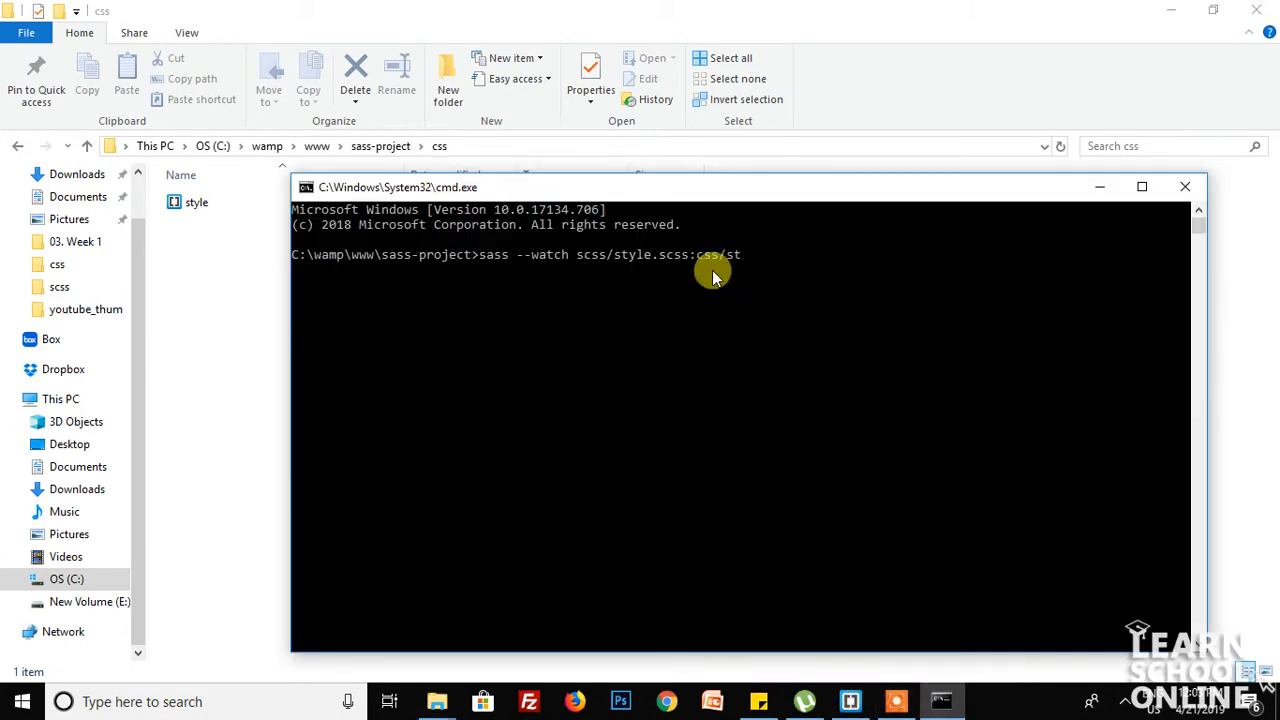
text(yle.css)
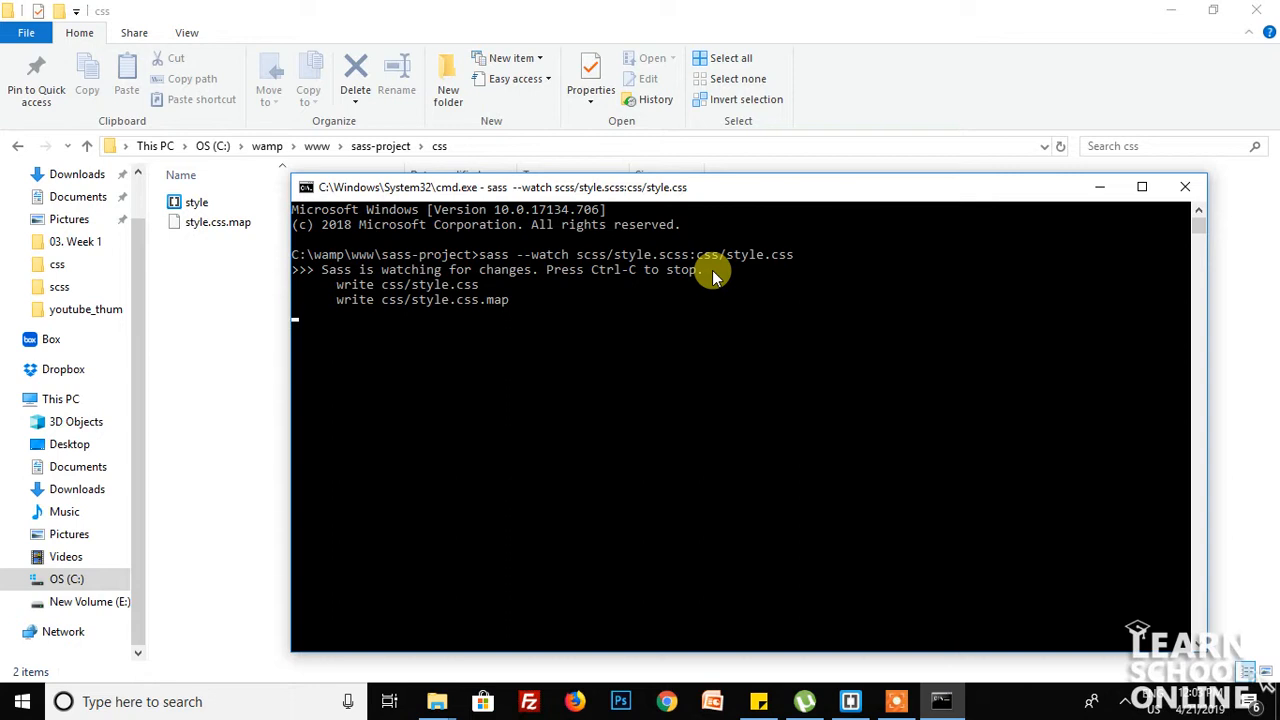
click(848, 700)
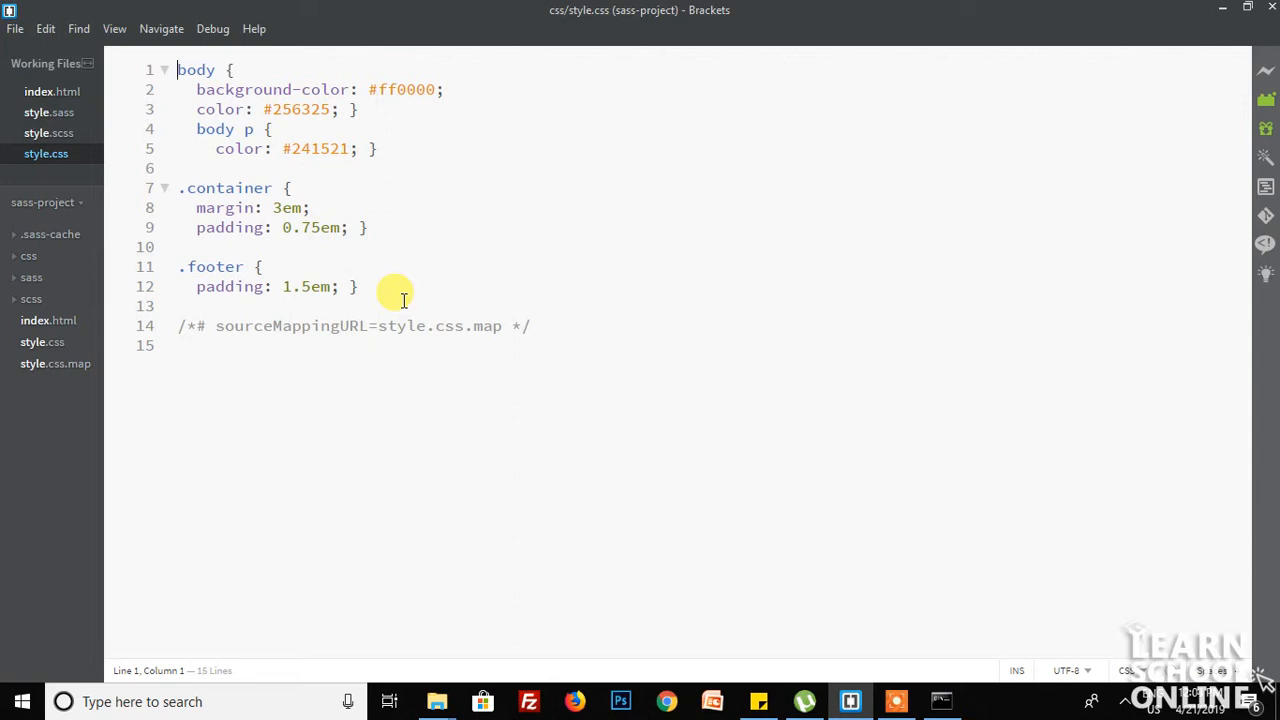
Add the missing '.' before footer in style.scss so the watcher recompiles
key(ctrl+a)
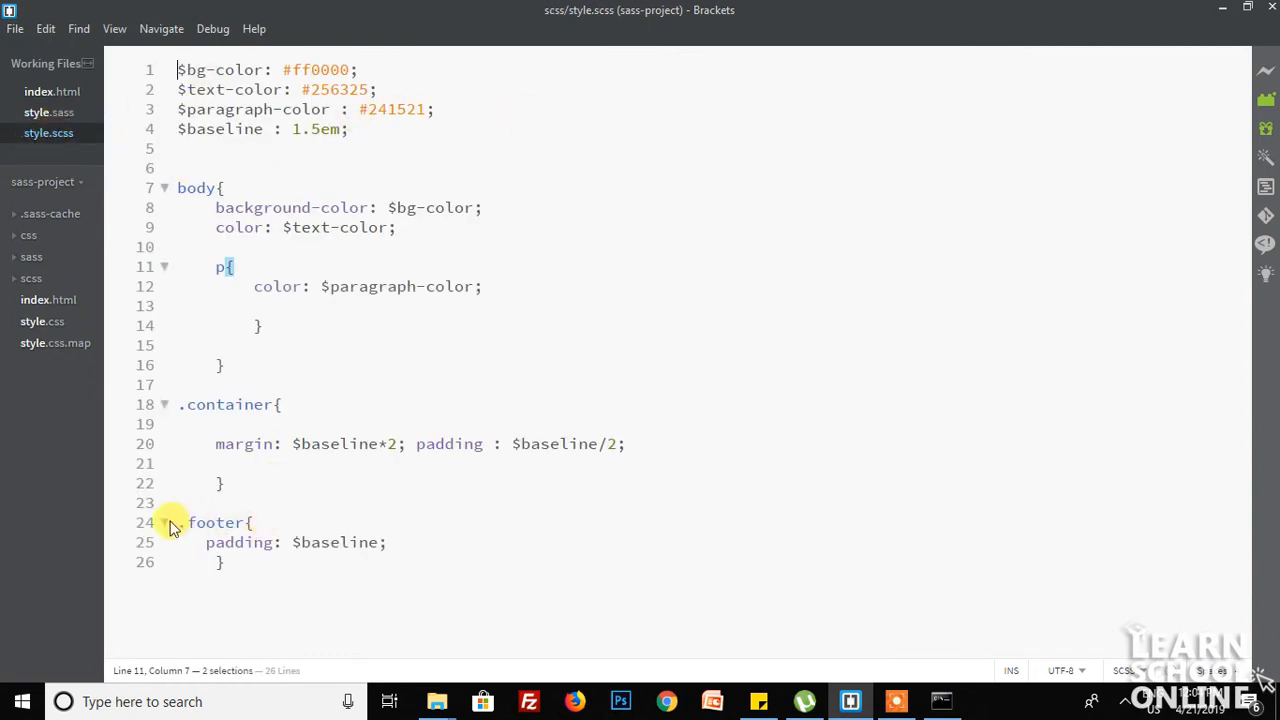
text(.)
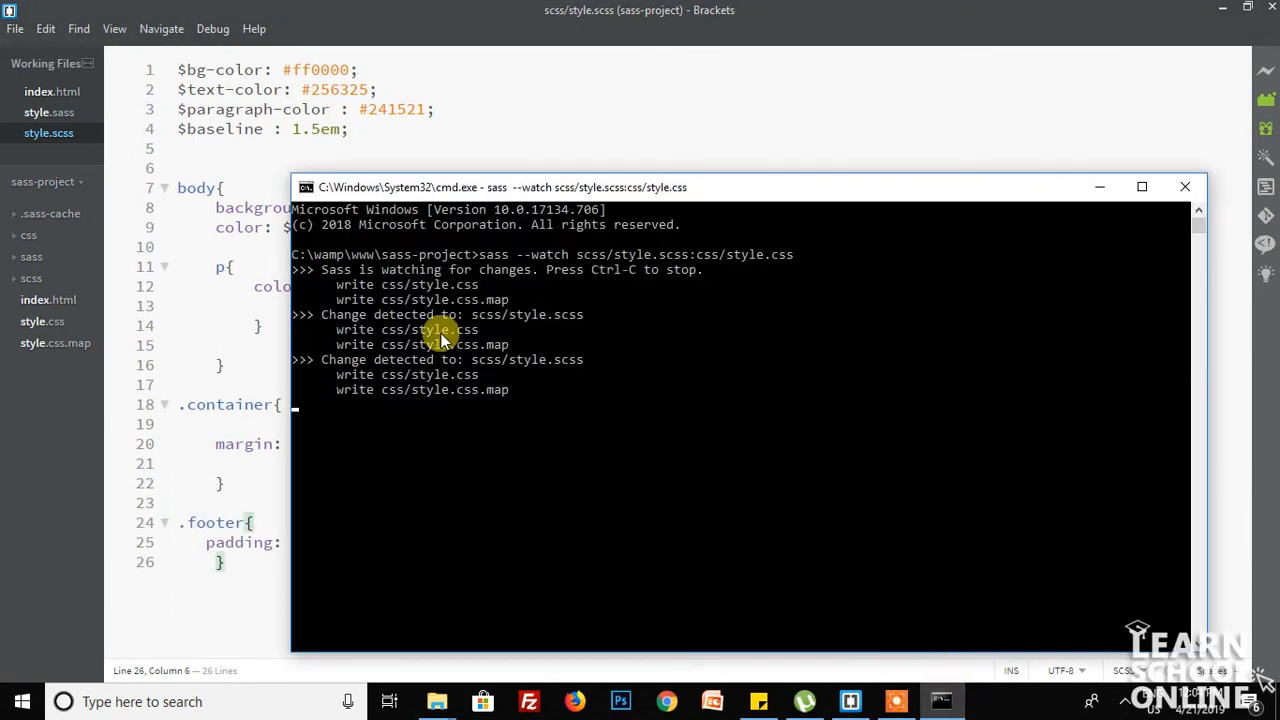
mouse_move(436, 700)
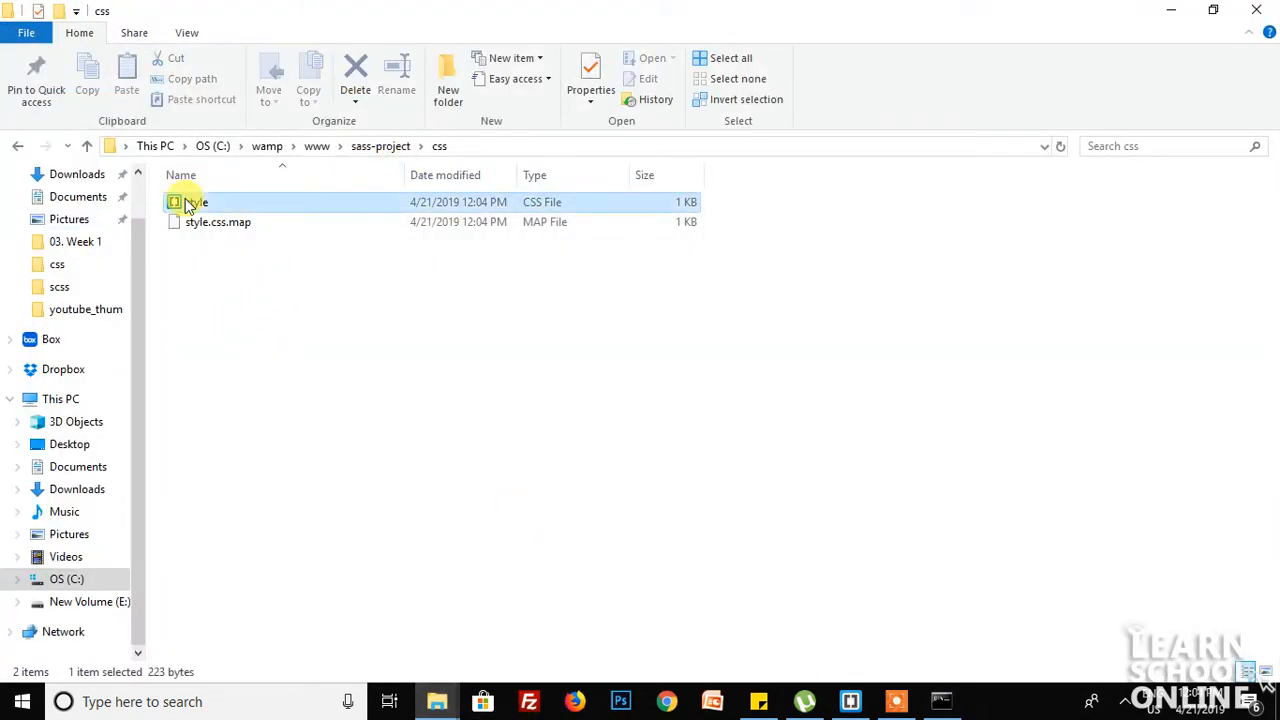
Open the compiled style.css from the css folder in Brackets
double_click(190, 202)
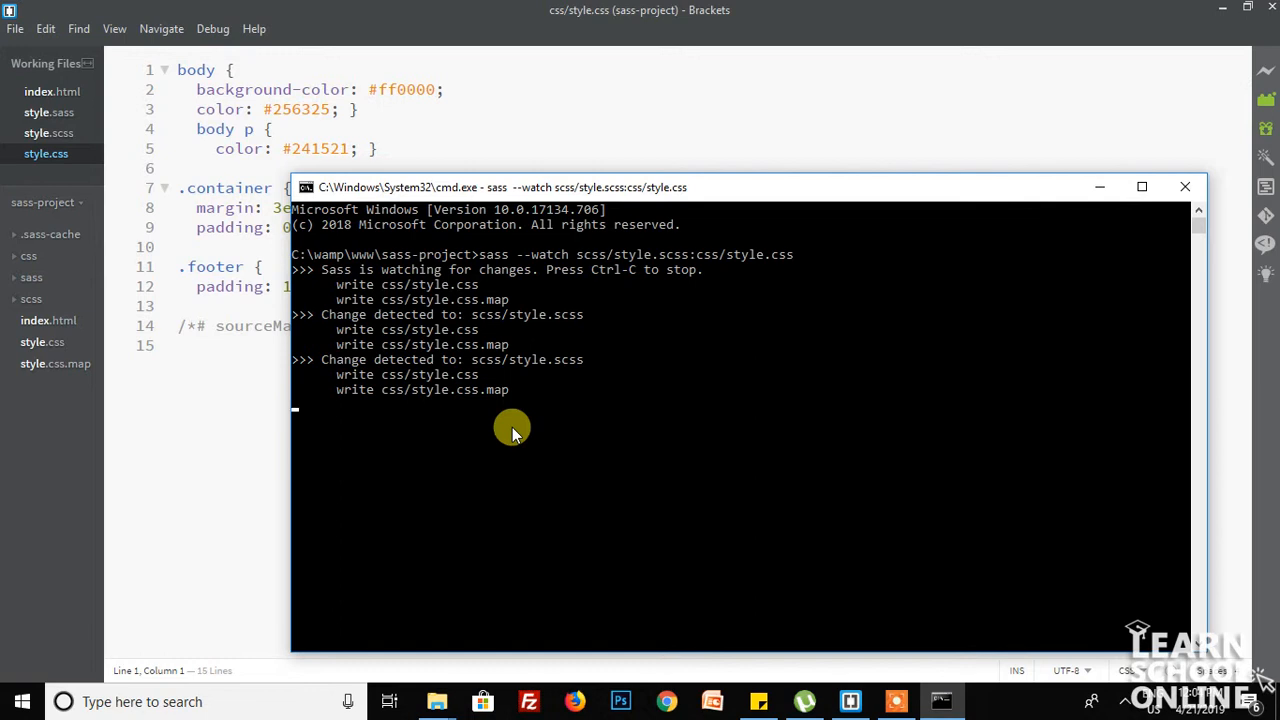
Stop the watcher with Ctrl+C, confirm 'y', run 'sass -v', and start typing a gem sass command
key(ctrl+c)
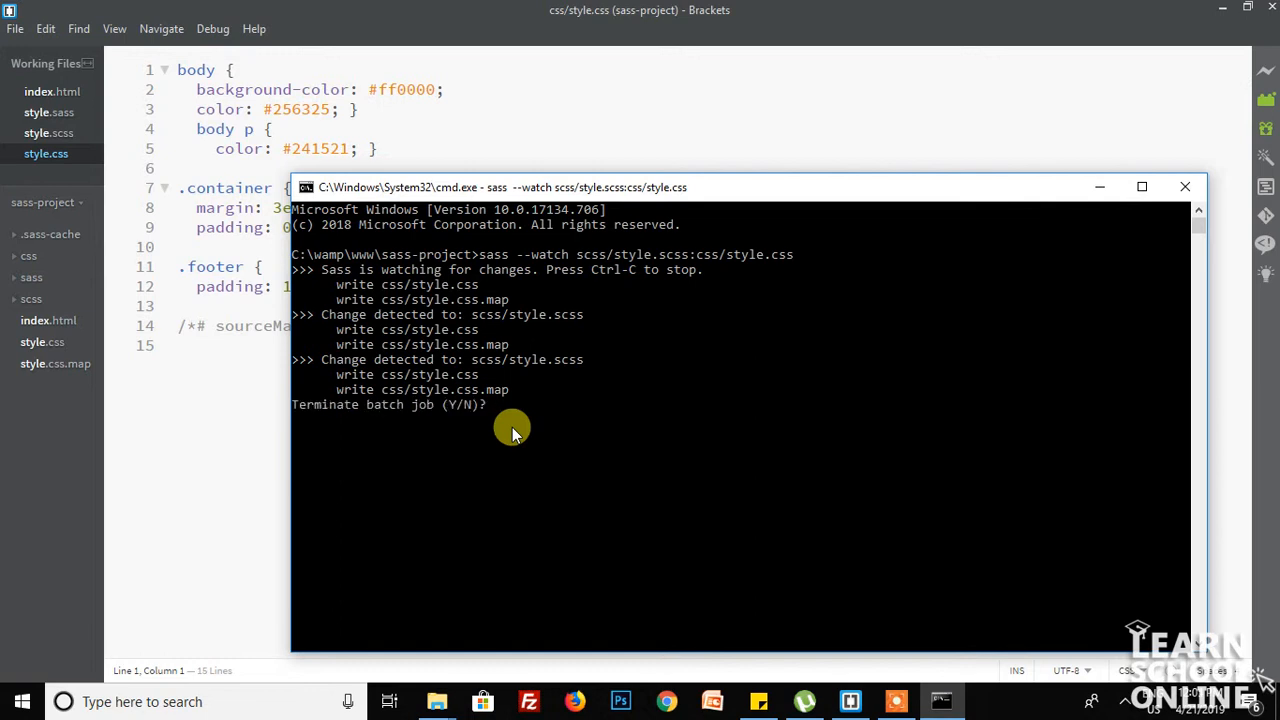
text(y)
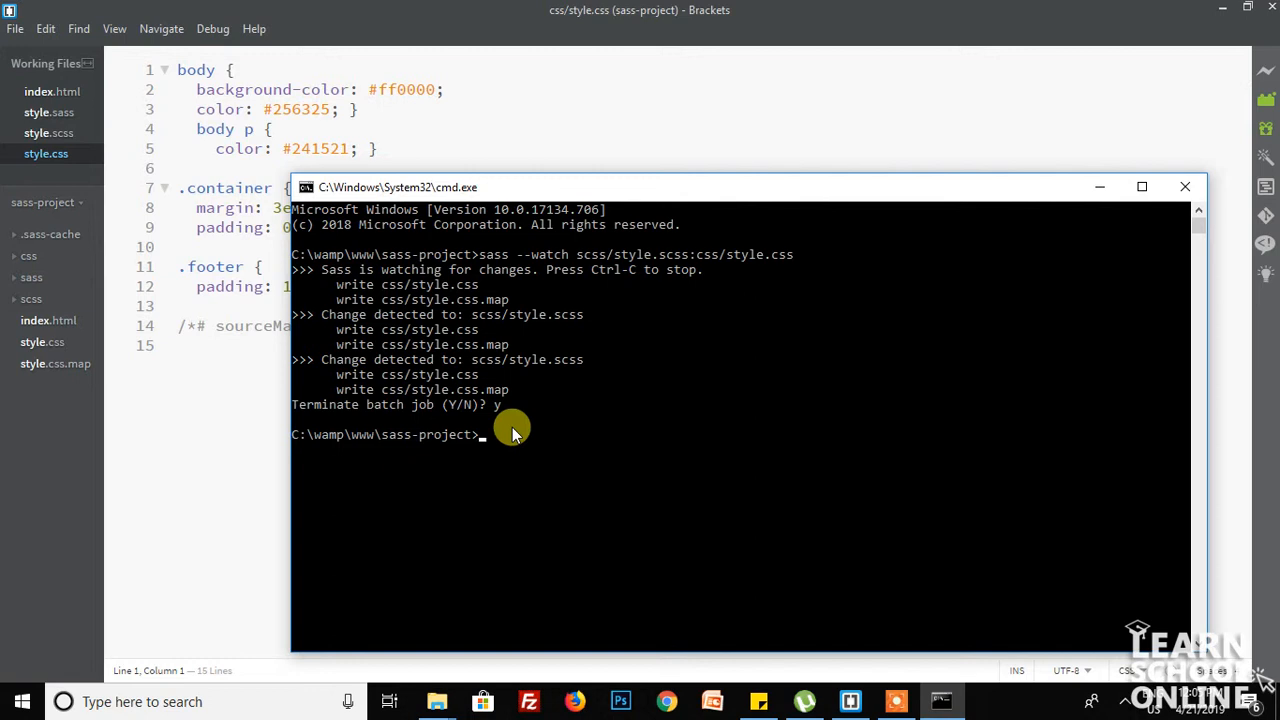
text(sass -v)
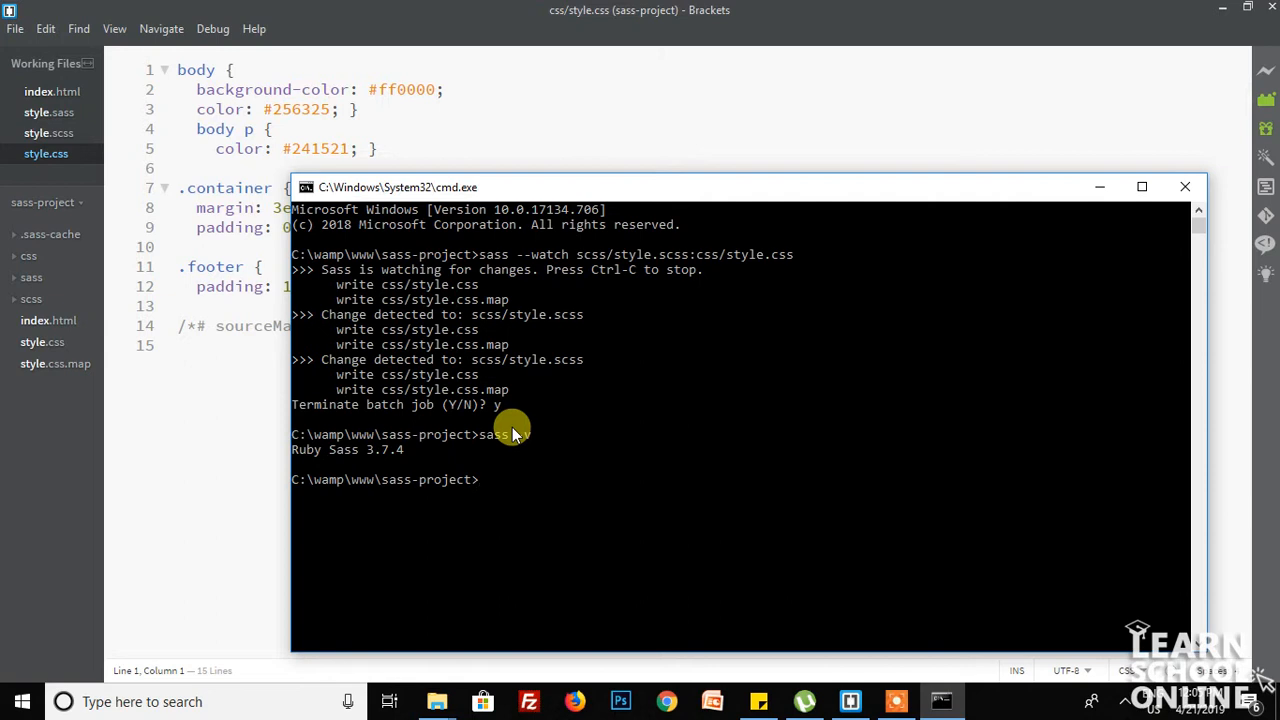
text(gen install s)
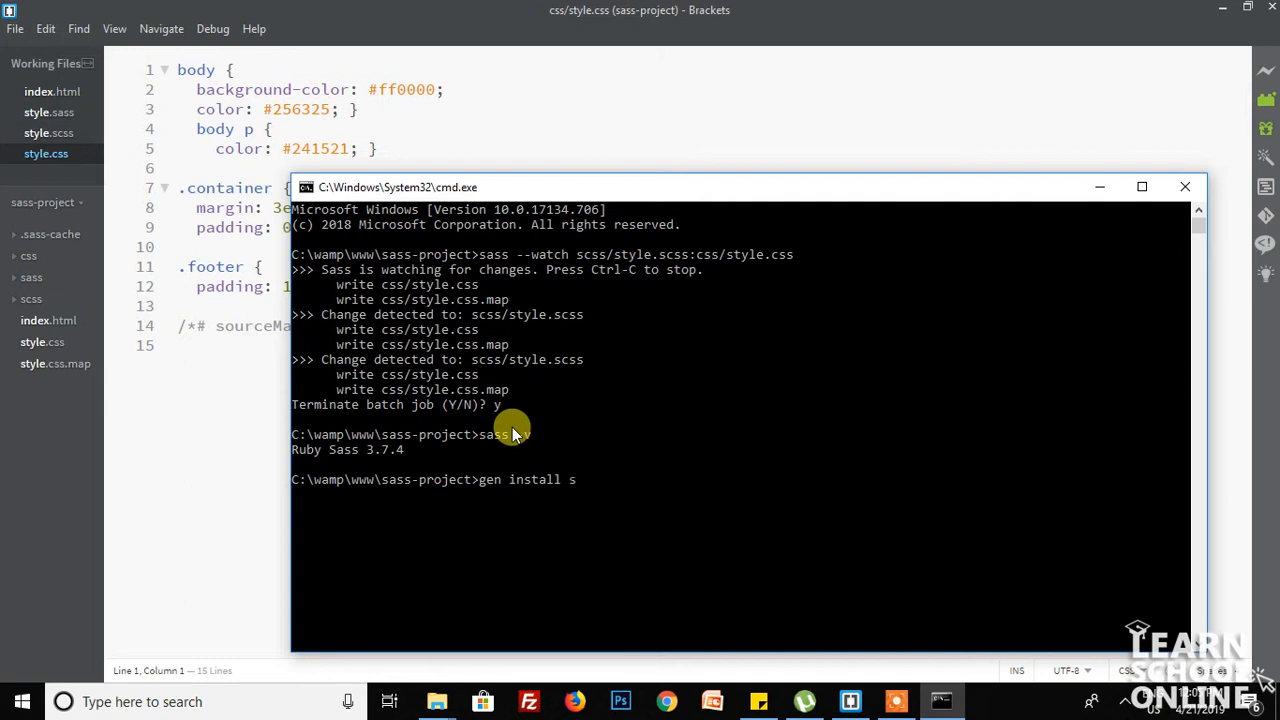
text(ass)
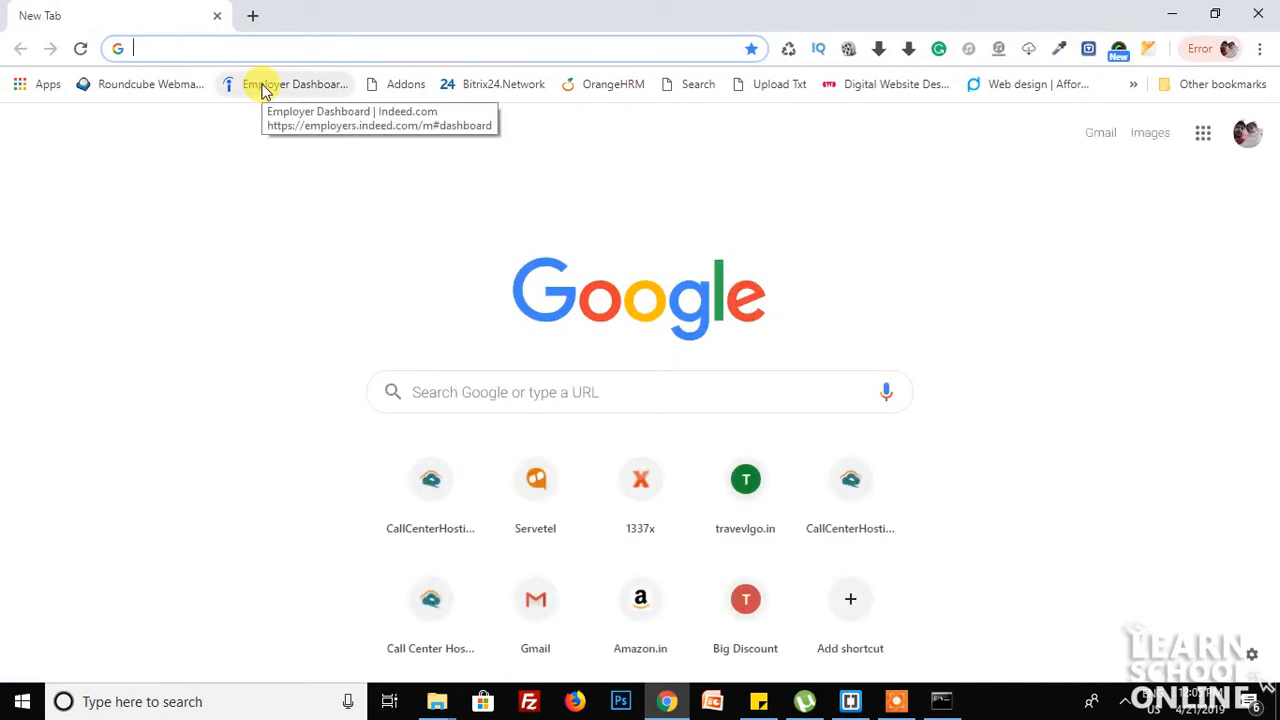
Search Google for 'ruby install window' and open the RubyInstaller for Windows result
text(ruby install)
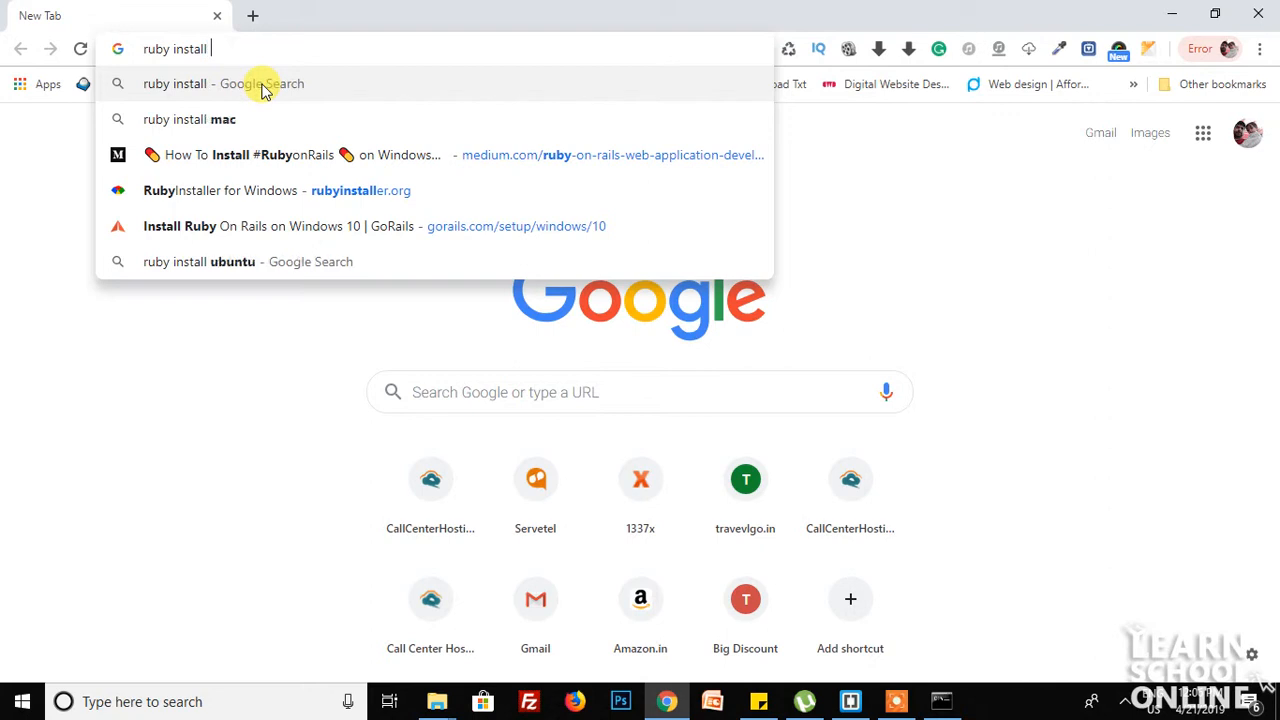
text(window)
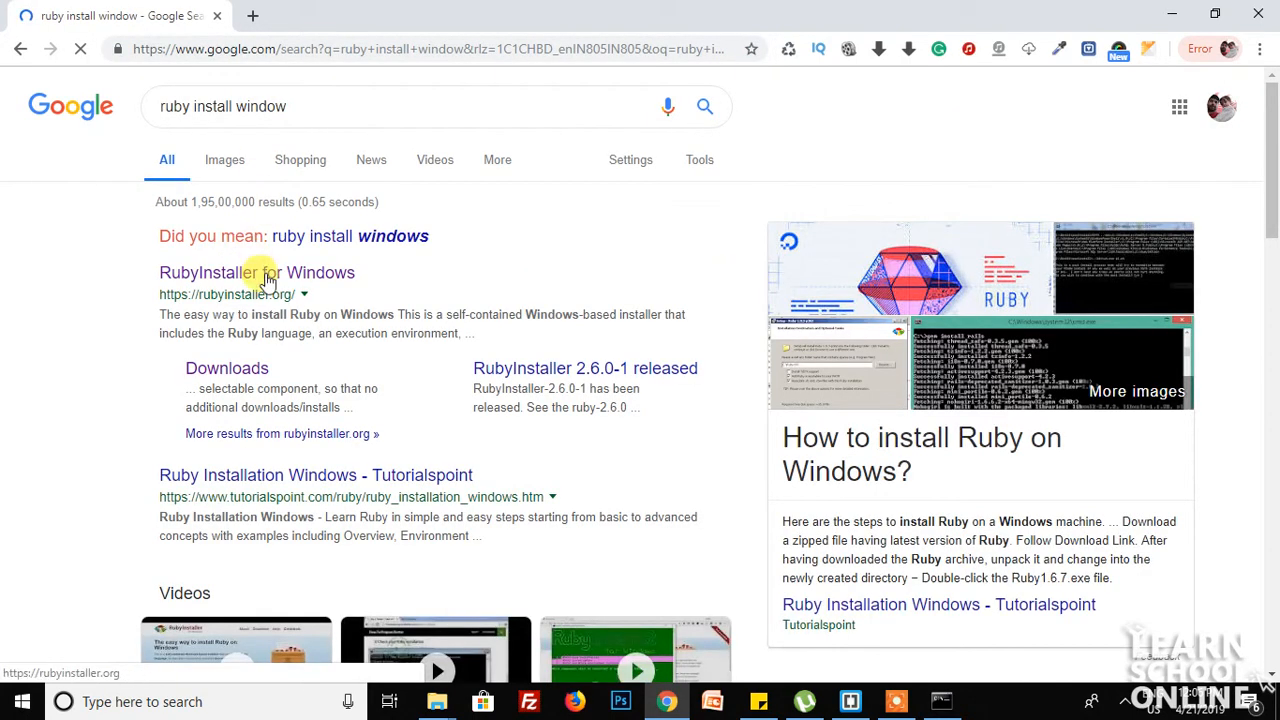
click(256, 272)
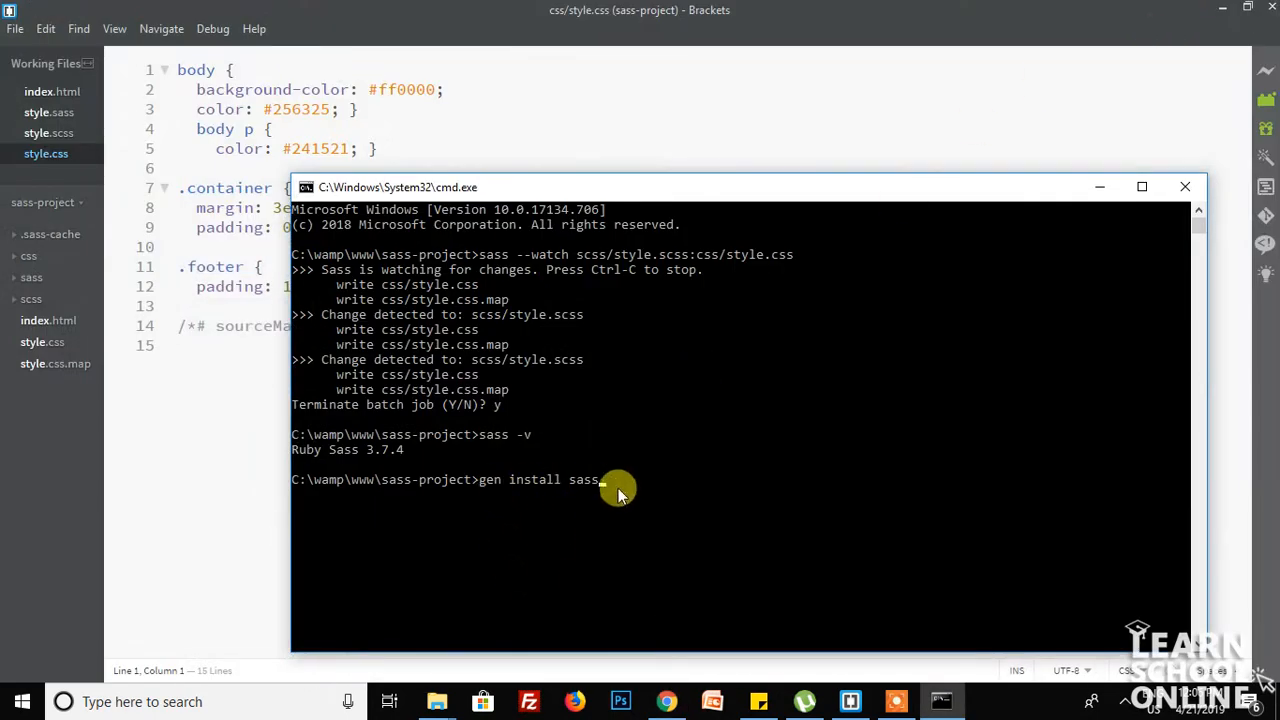
mouse_move(612, 496)
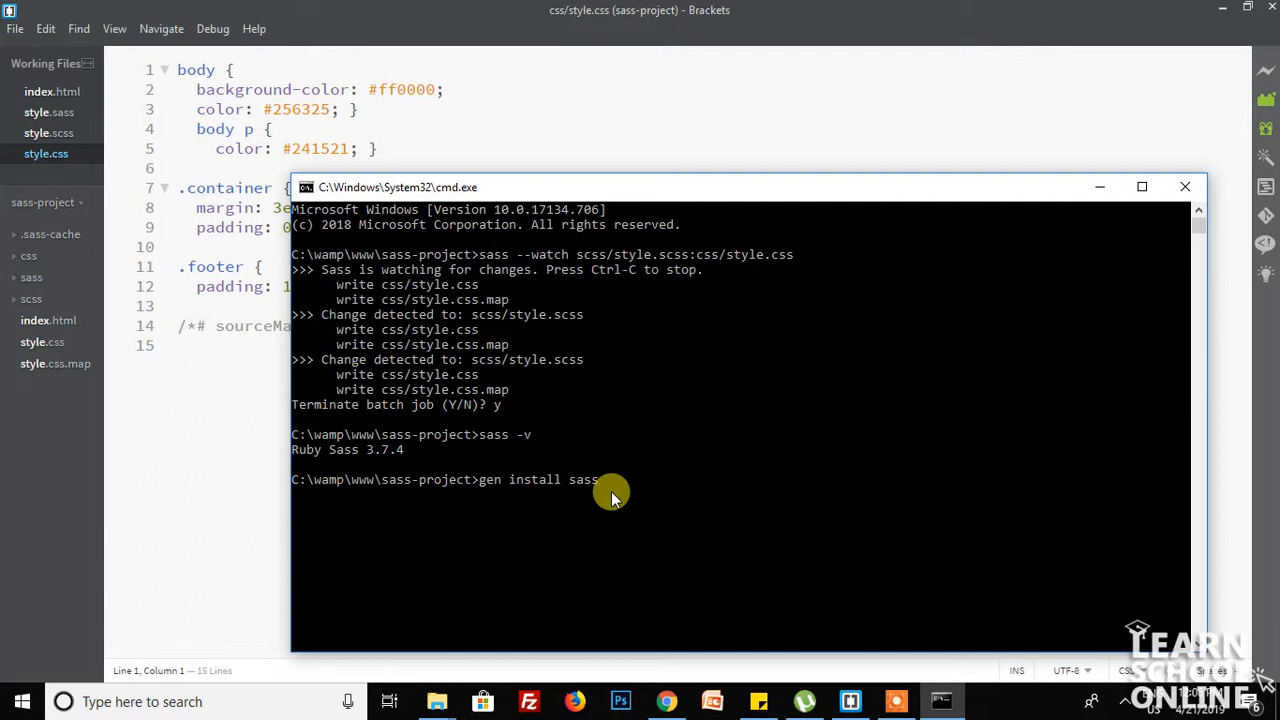
mouse_move(610, 490)
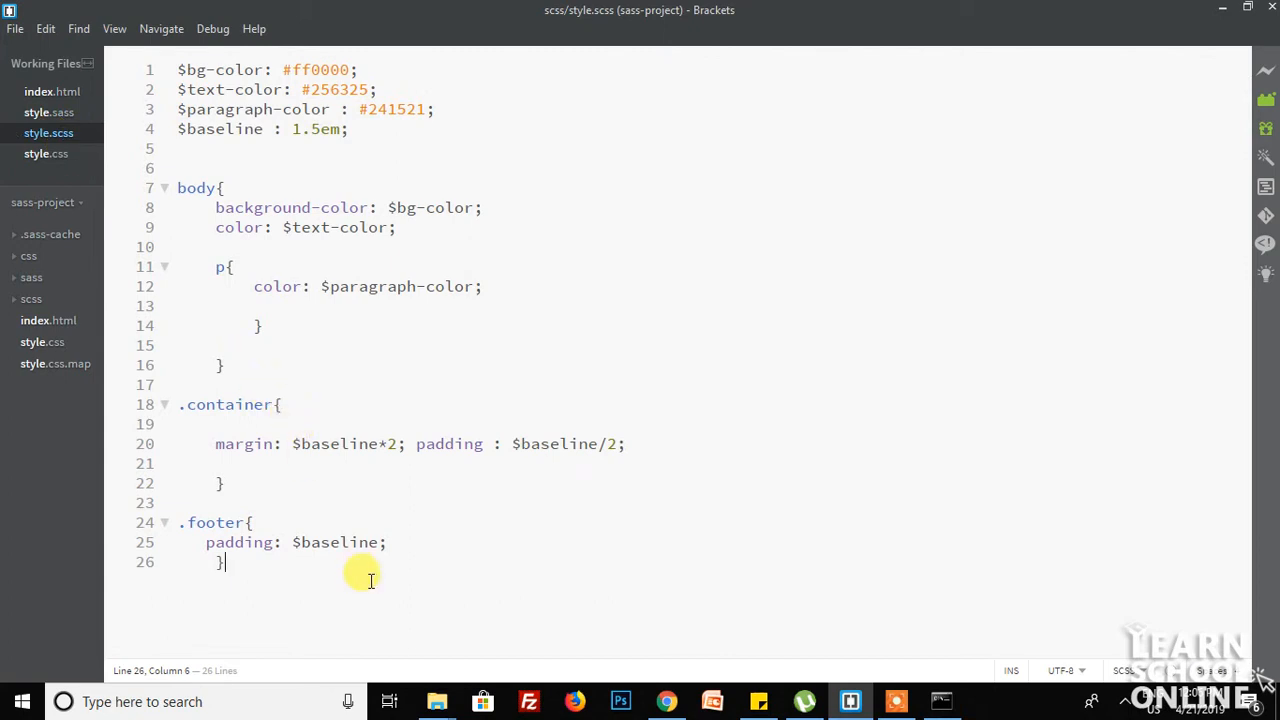
Paste the copied SCSS into style.sass, split margin and padding, and delete the footer padding semicolon
key(ctrl+a)
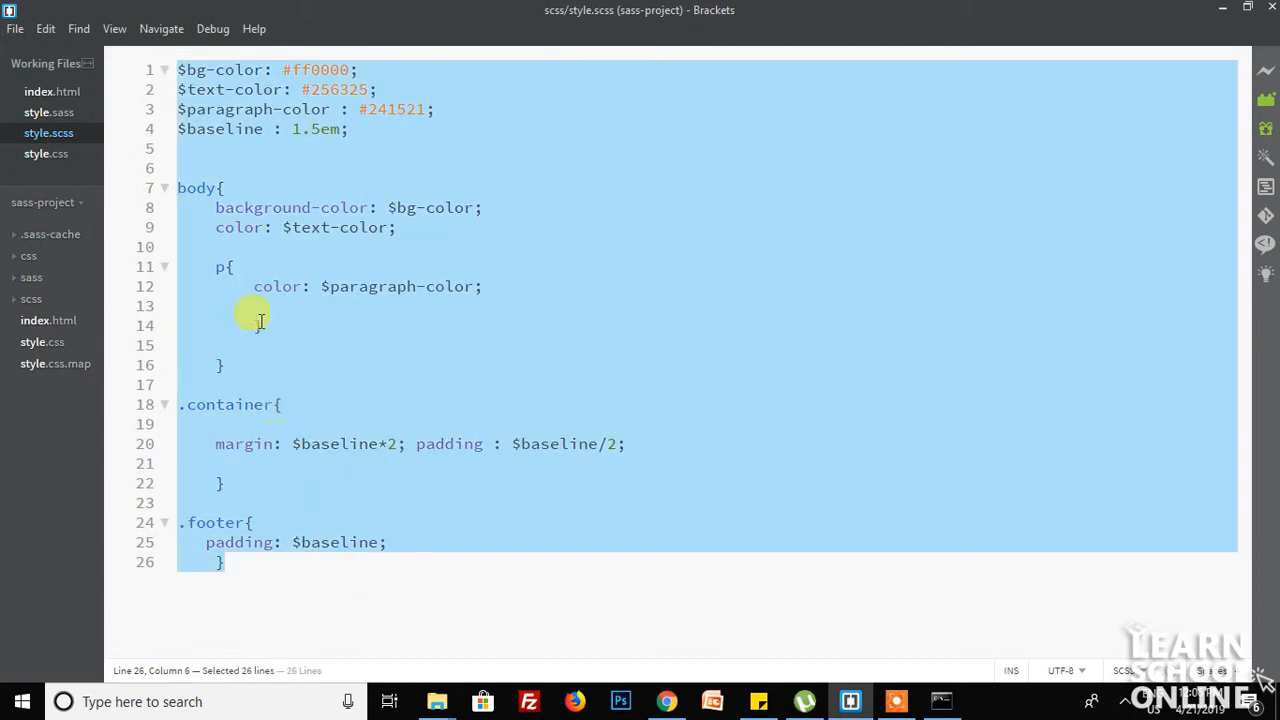
click(48, 112)
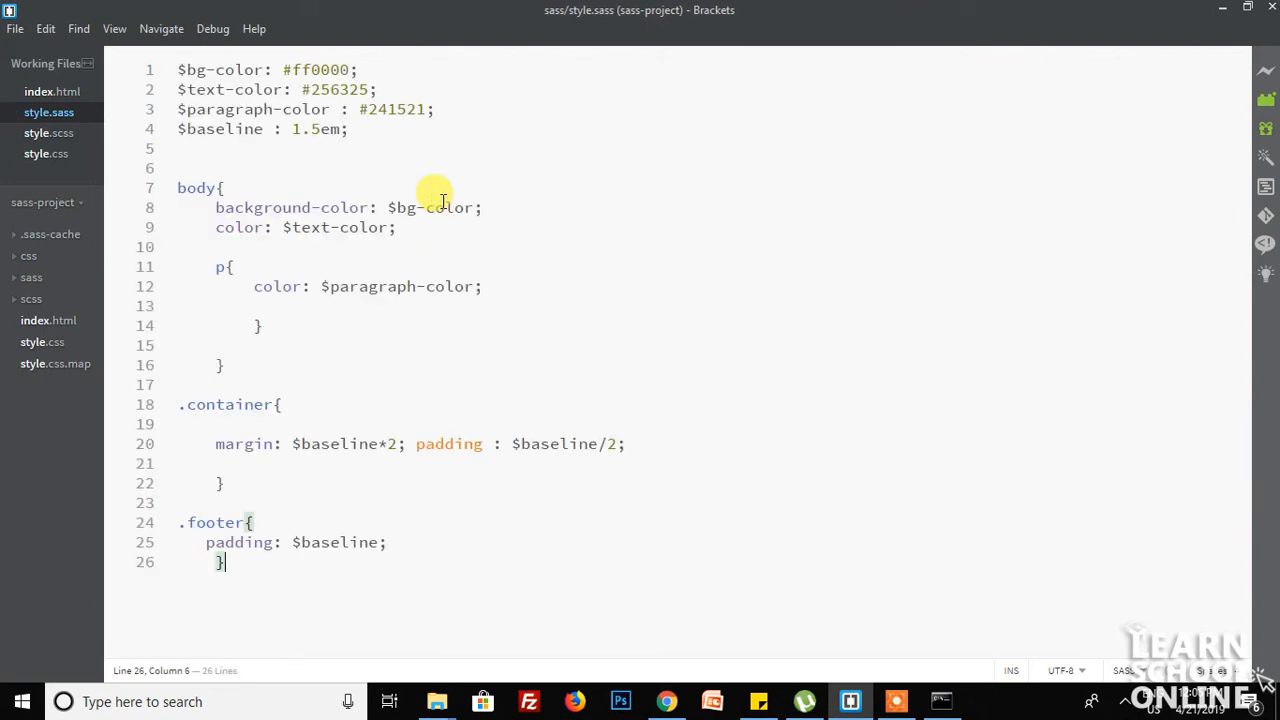
mouse_move(184, 96)
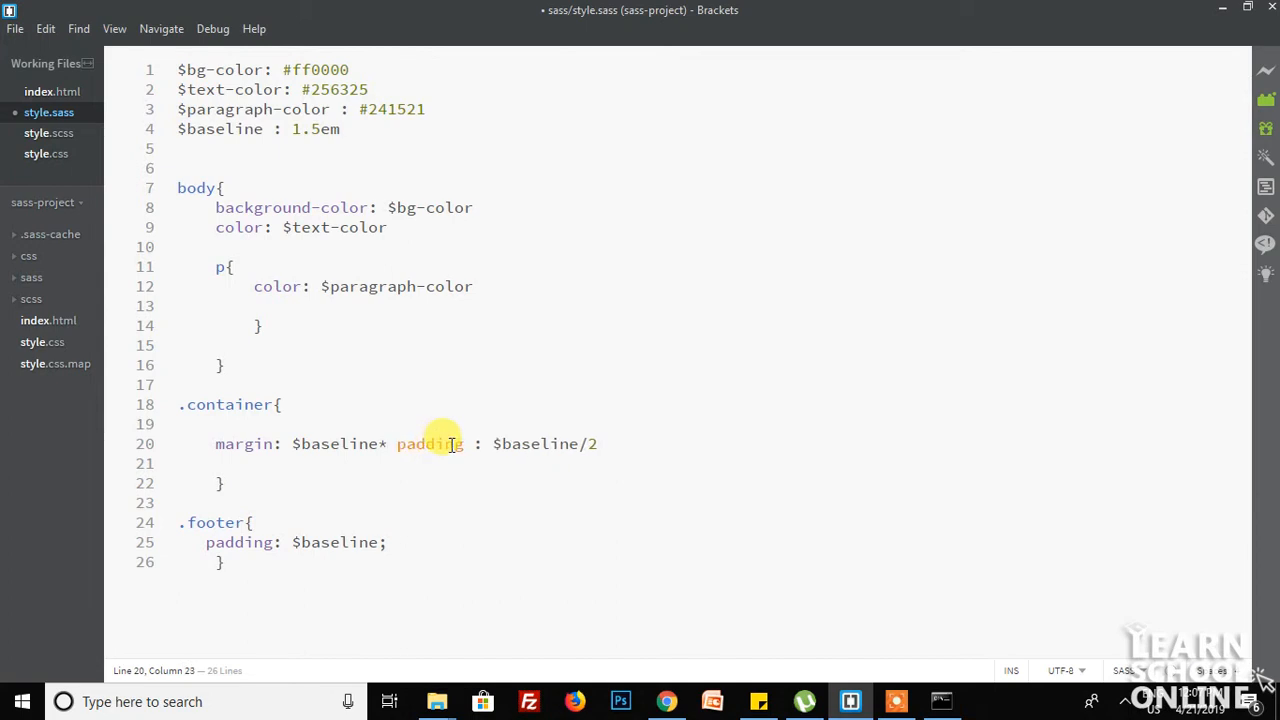
text(2)
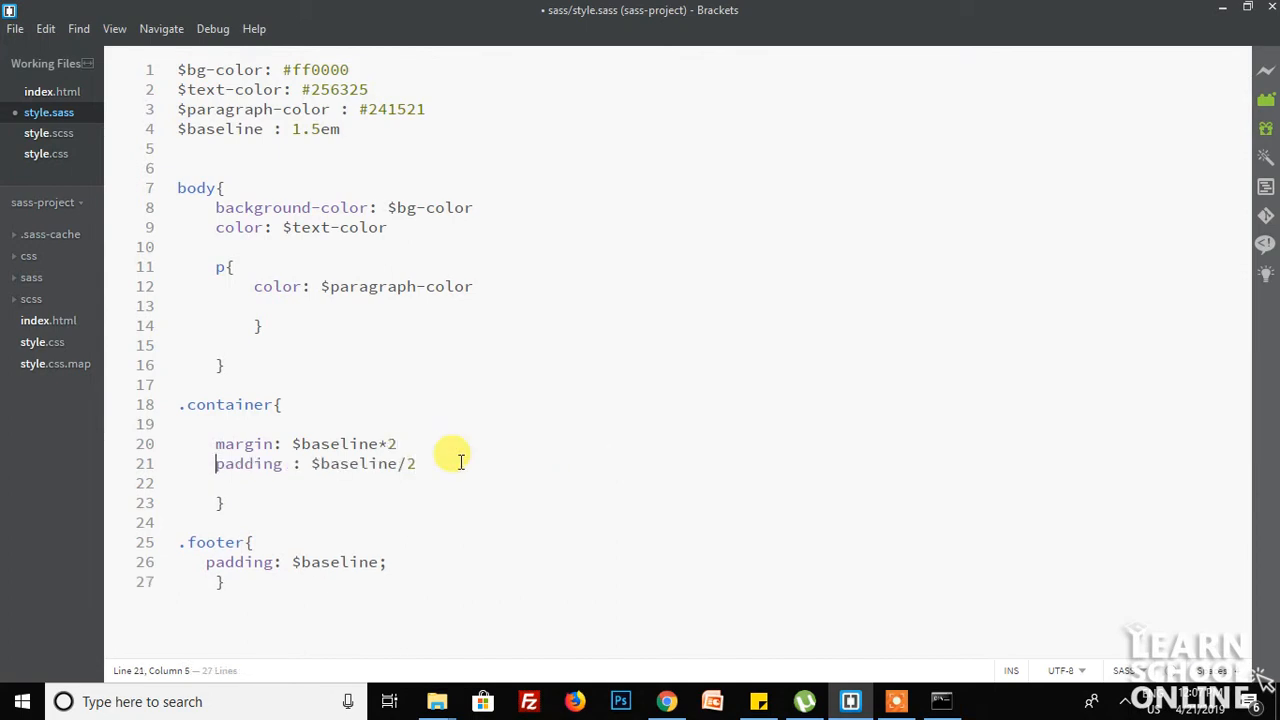
mouse_move(412, 556)
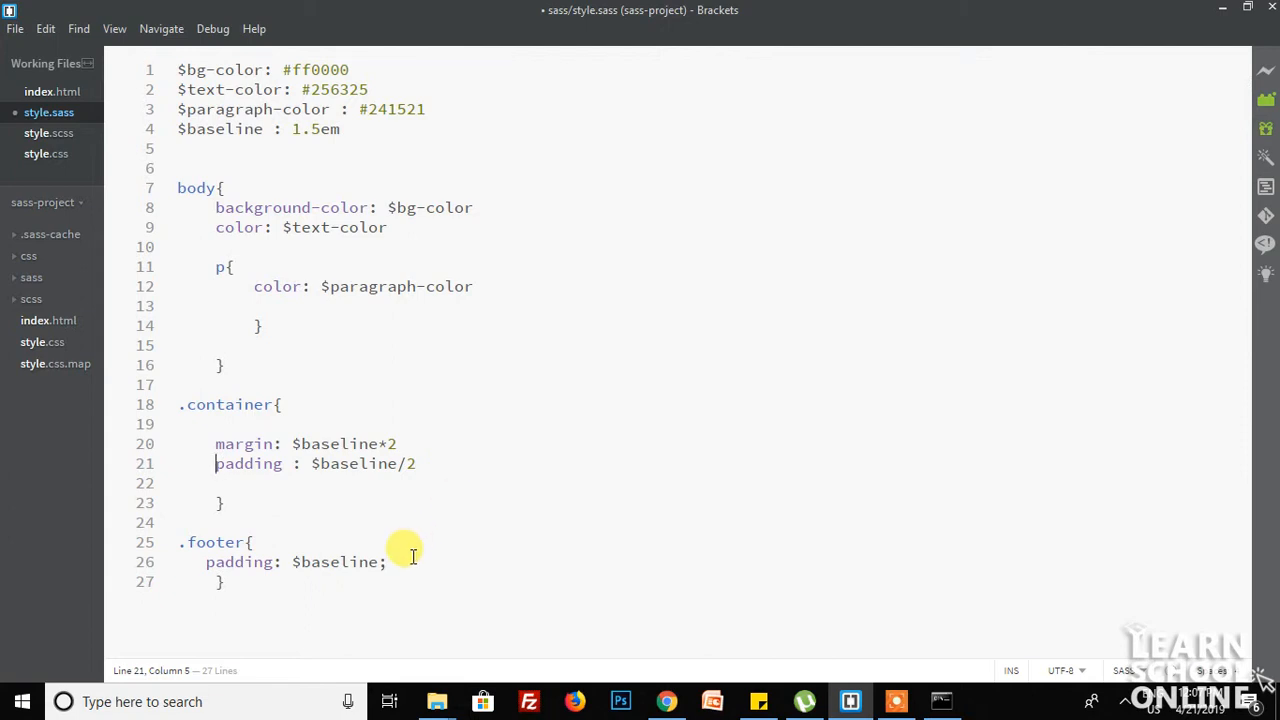
key(Backspace)
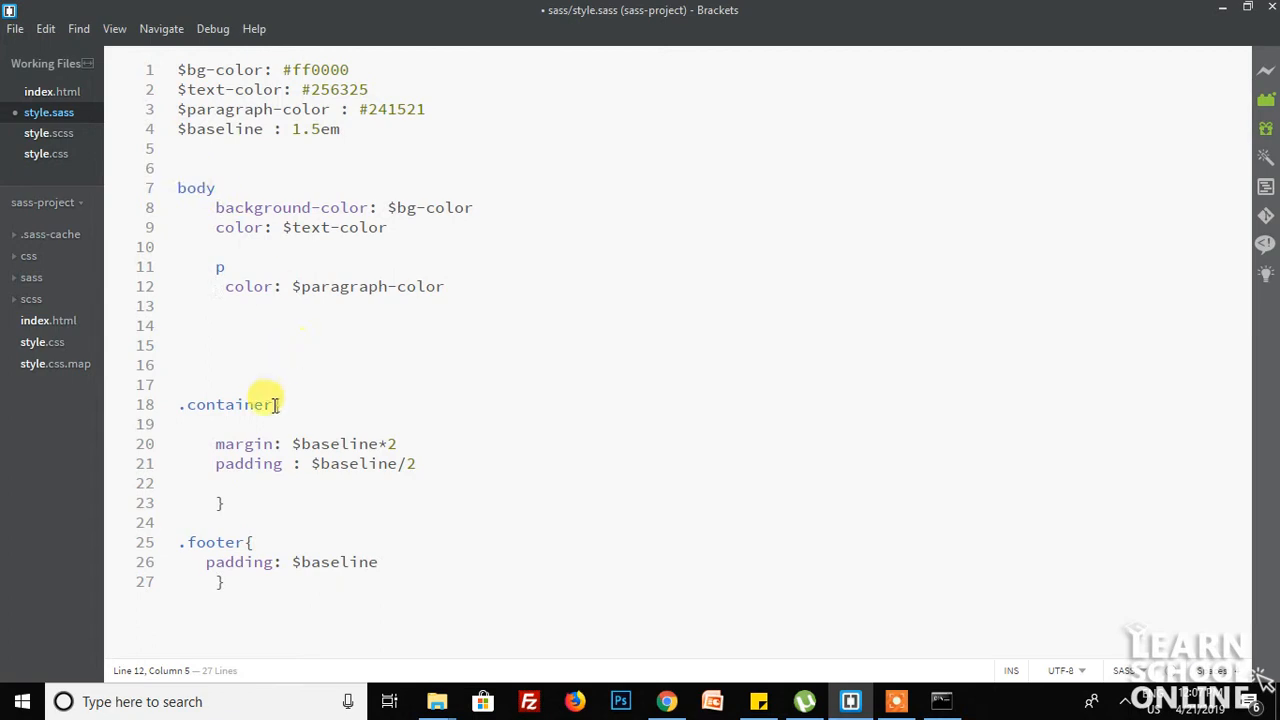
Remove the container's braces, rewrite margin and padding colon-first, and save style.sass
click(222, 502)
text(:)
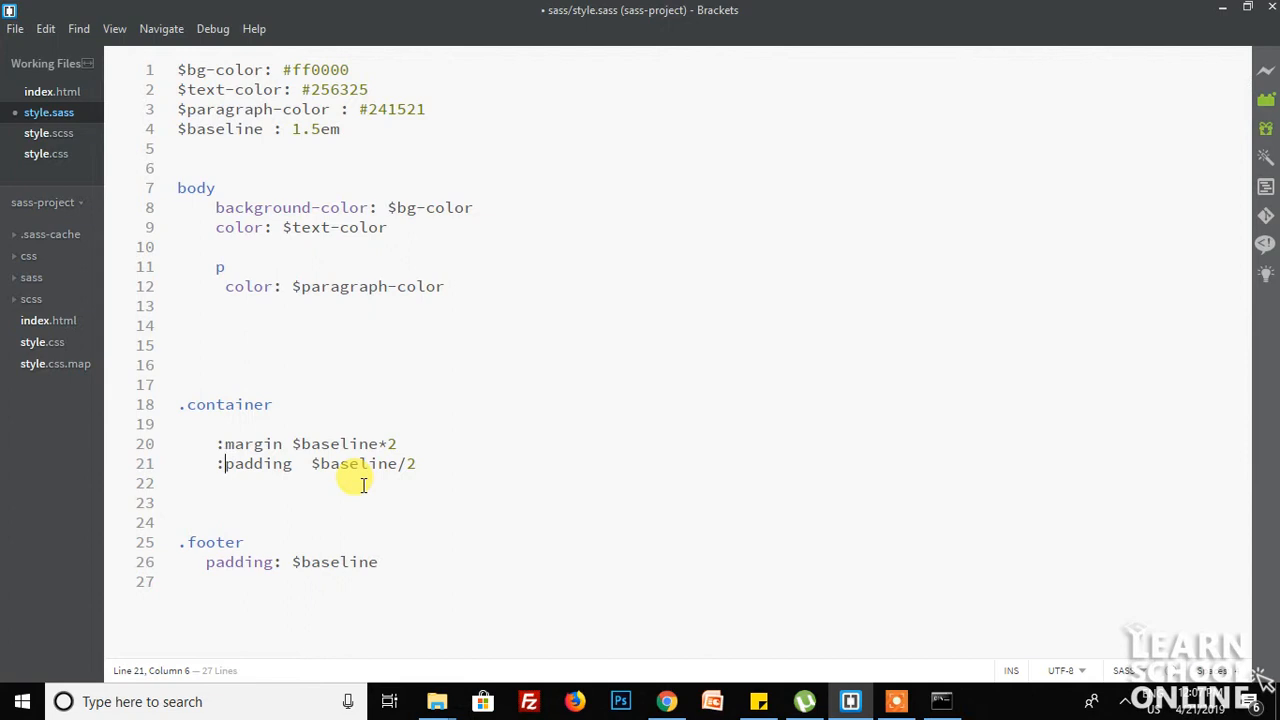
key(ctrl+s)
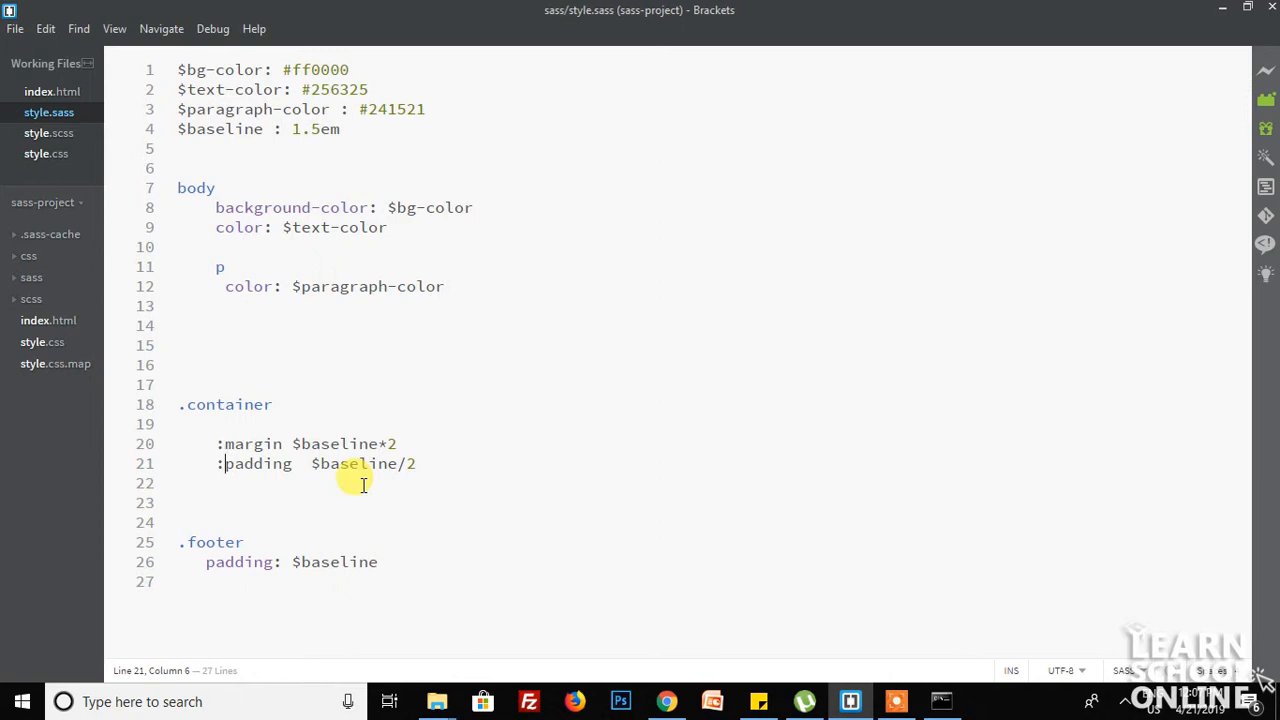
mouse_move(850, 632)
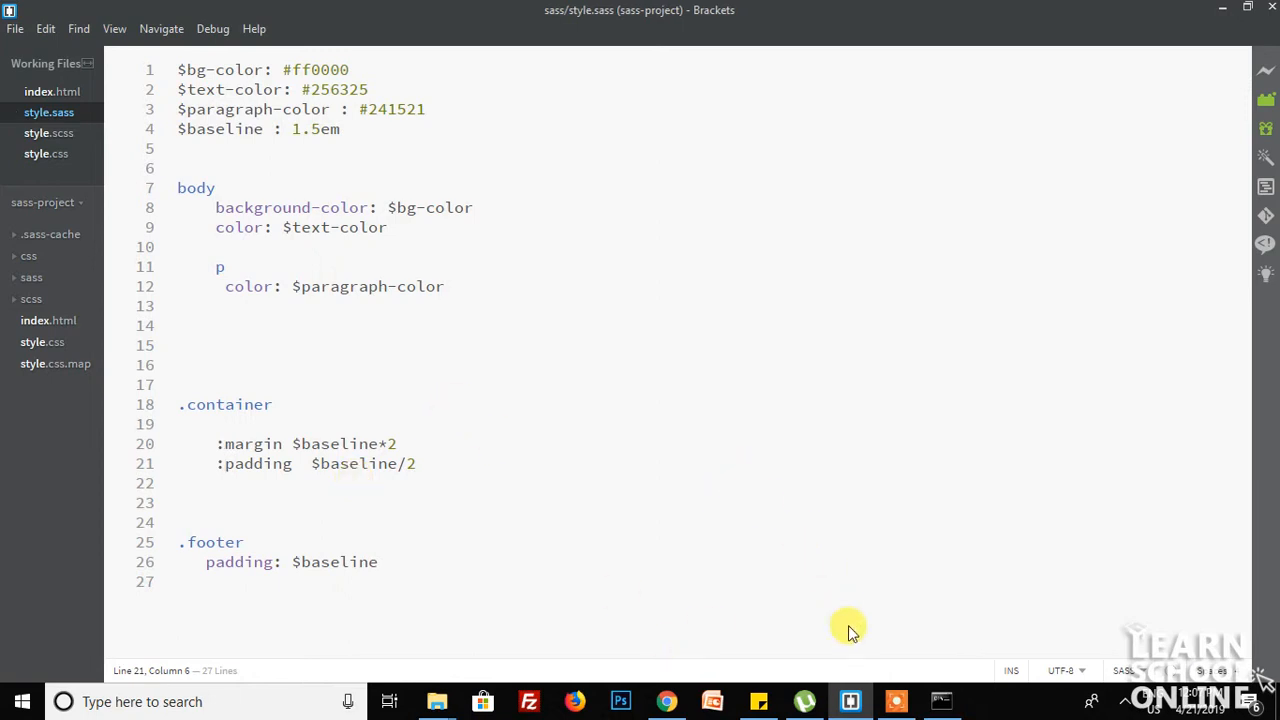
mouse_move(900, 628)
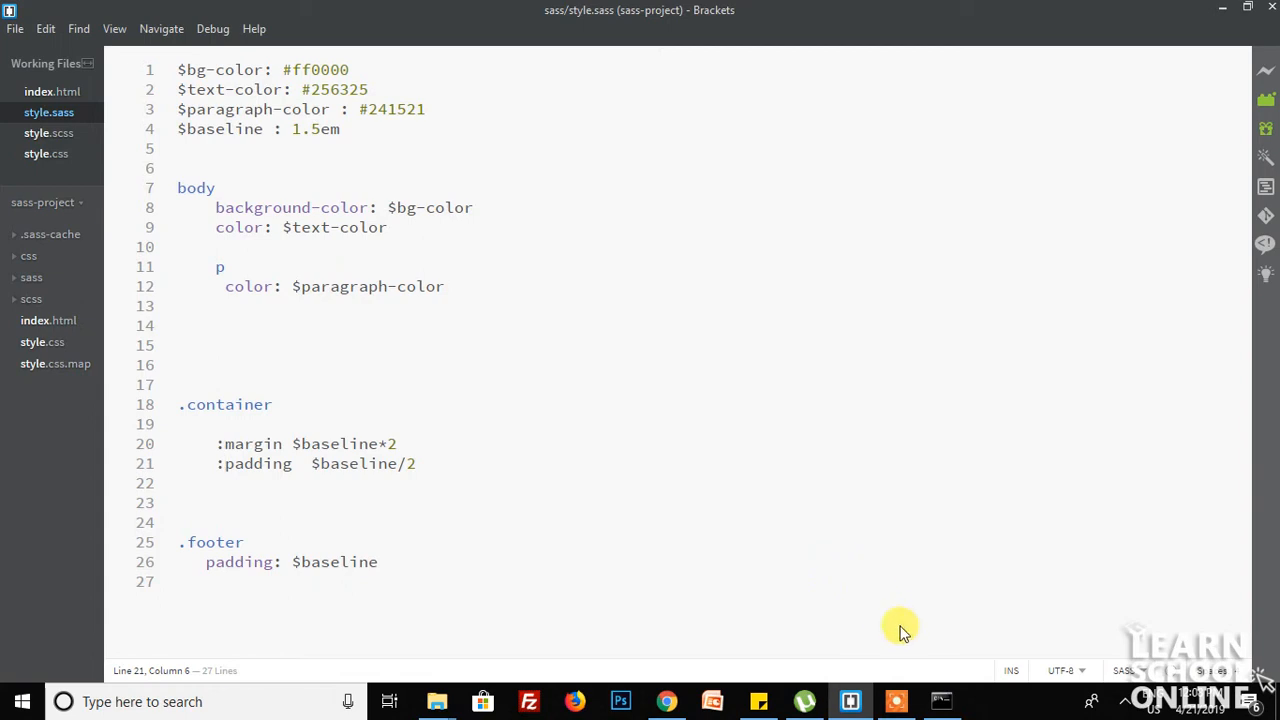